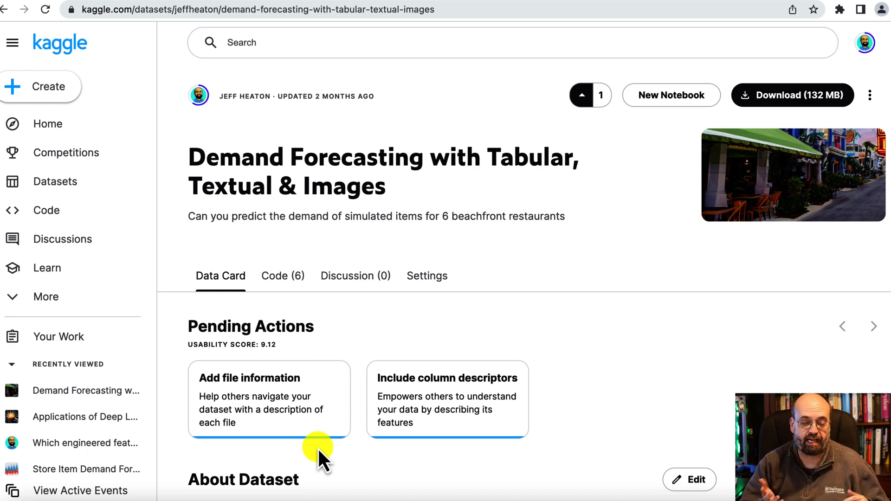
mouse_move(391, 353)
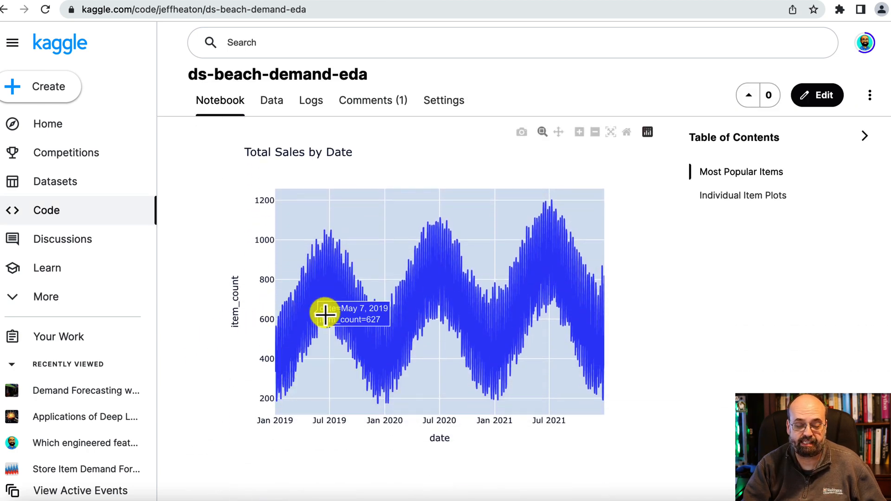
mouse_move(645, 264)
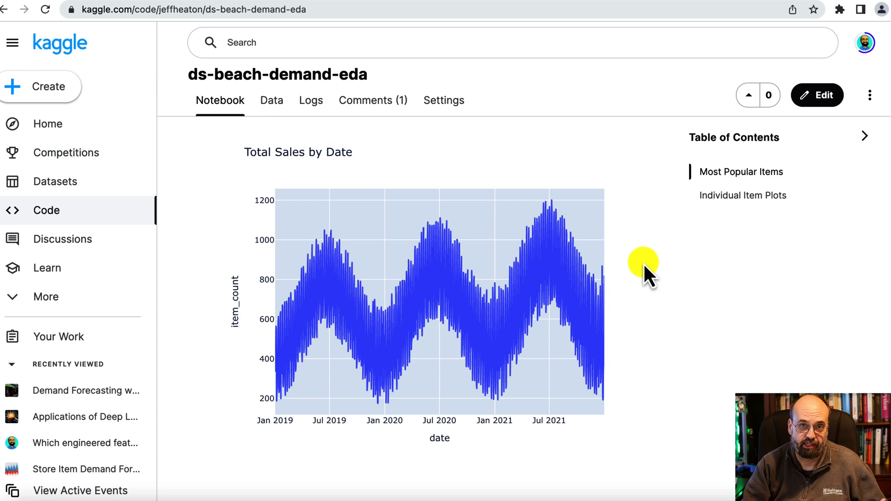
mouse_move(634, 284)
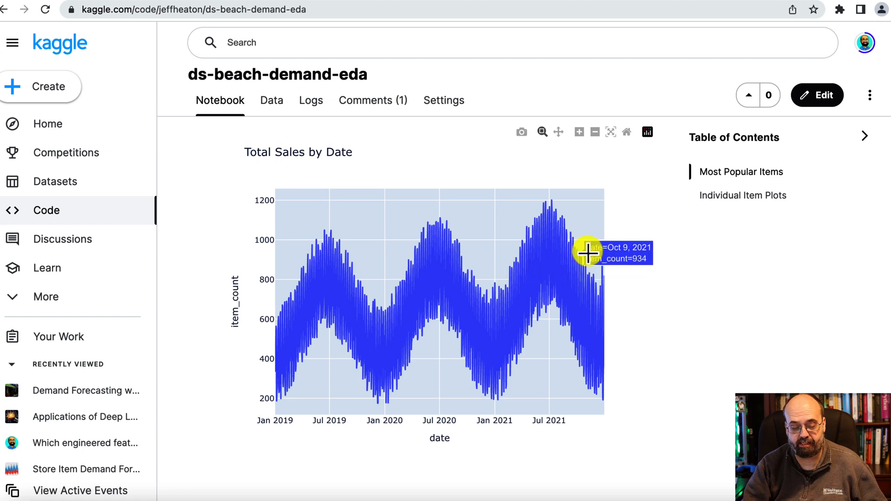
mouse_move(293, 342)
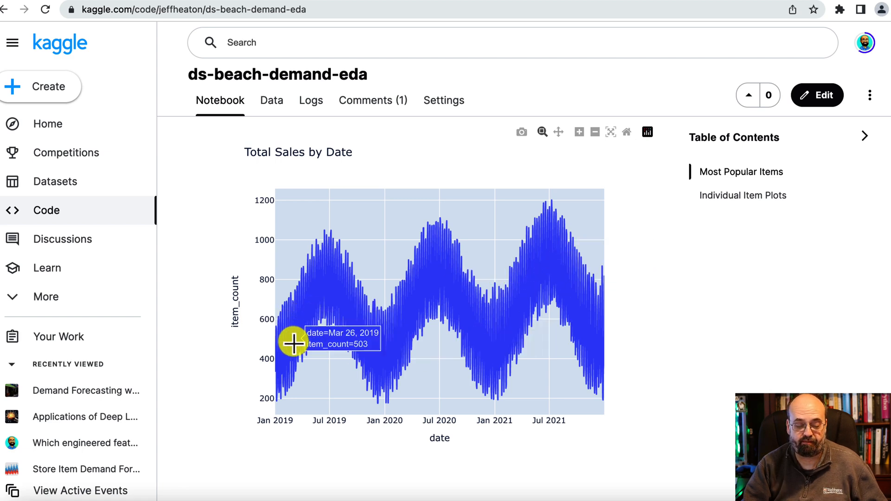
mouse_move(560, 230)
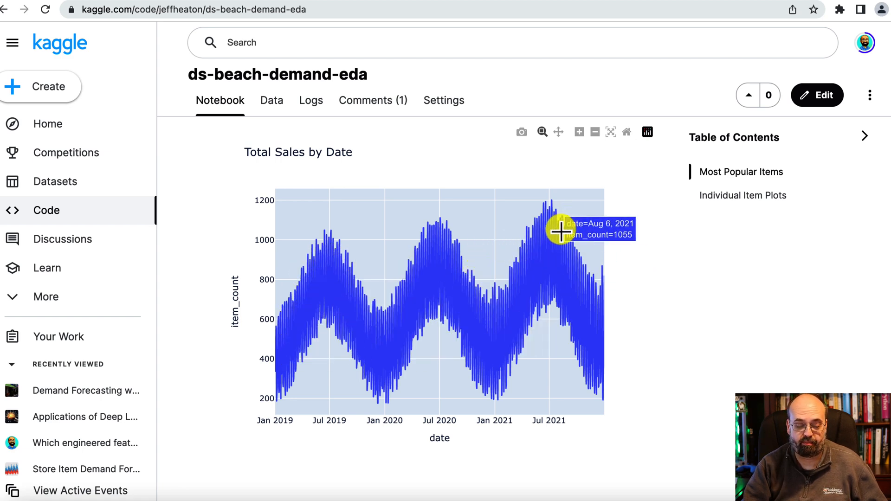
mouse_move(363, 270)
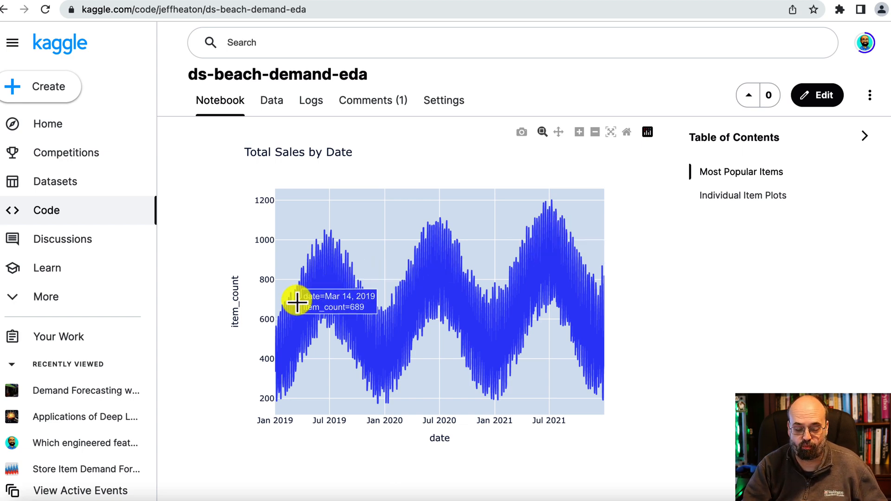
mouse_move(260, 380)
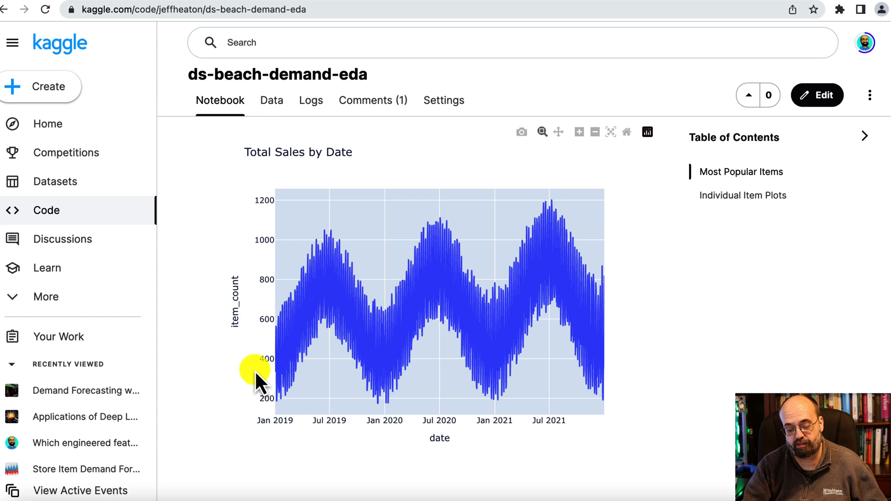
mouse_move(318, 318)
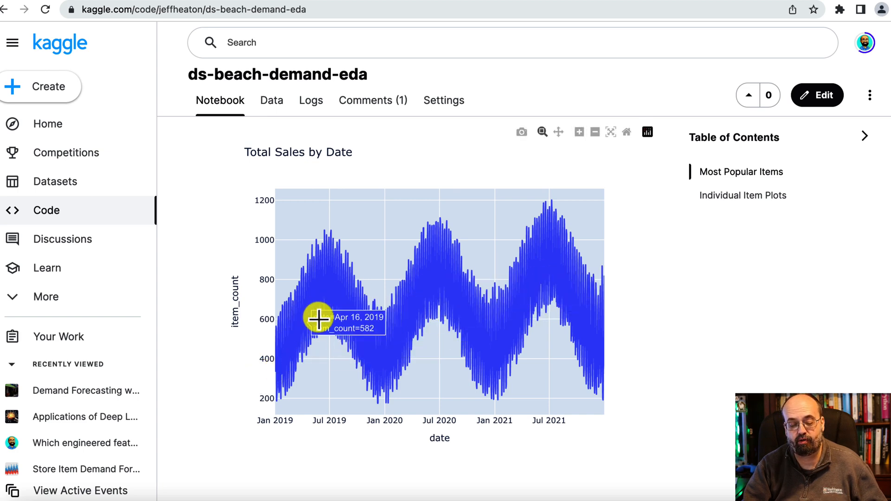
mouse_move(572, 203)
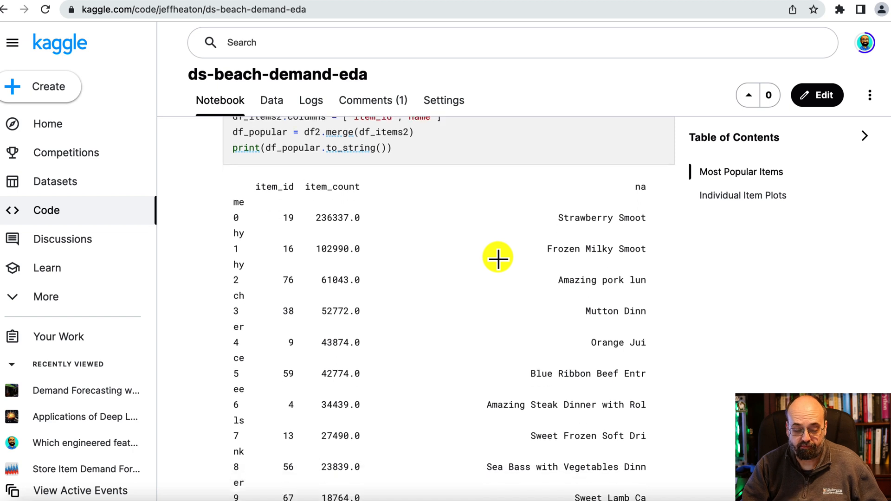
Scroll past the most-popular-items table to the Total Sales by Week – 2020 stacked chart.
scroll(down, 3)
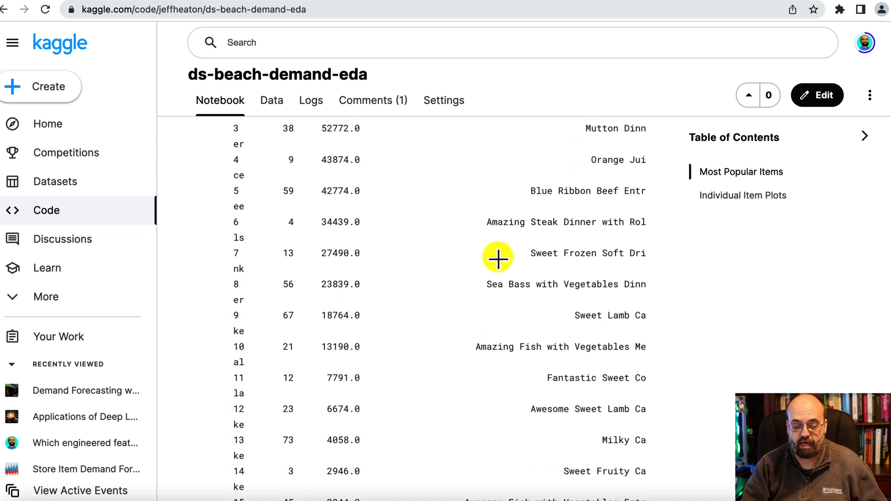
scroll(down, 3)
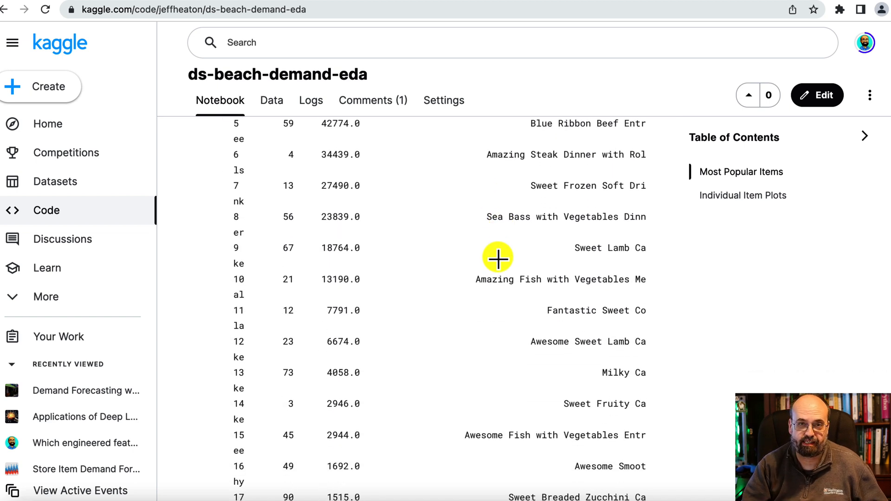
scroll(down, 3)
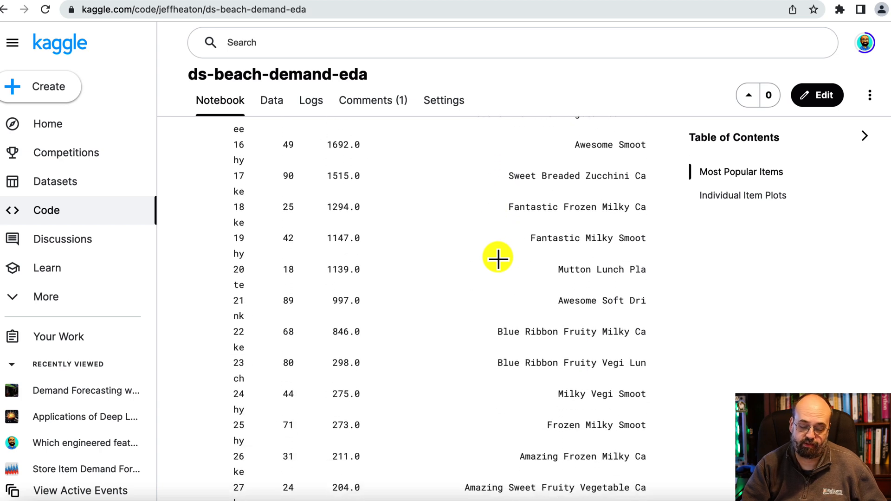
scroll(down, 3)
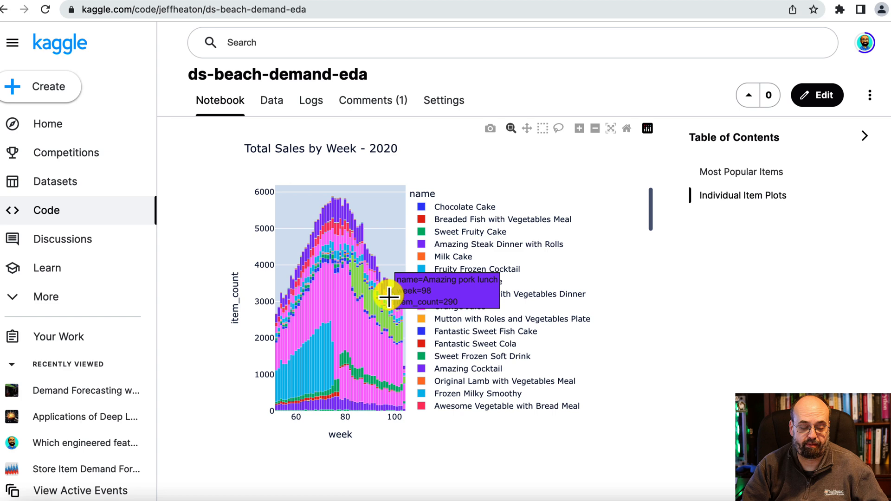
mouse_move(321, 404)
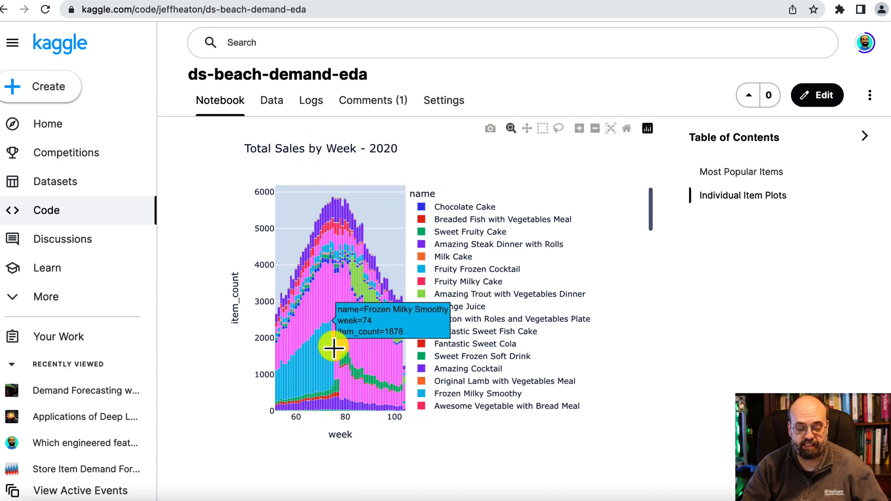
mouse_move(343, 348)
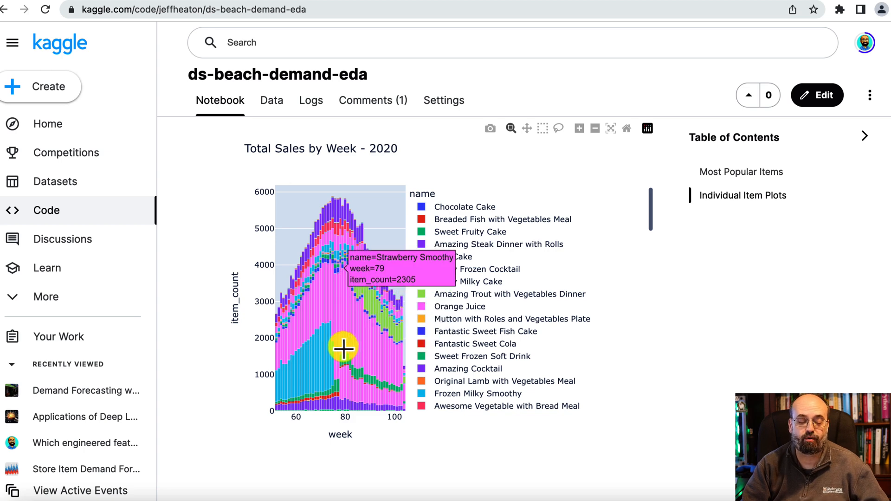
mouse_move(331, 347)
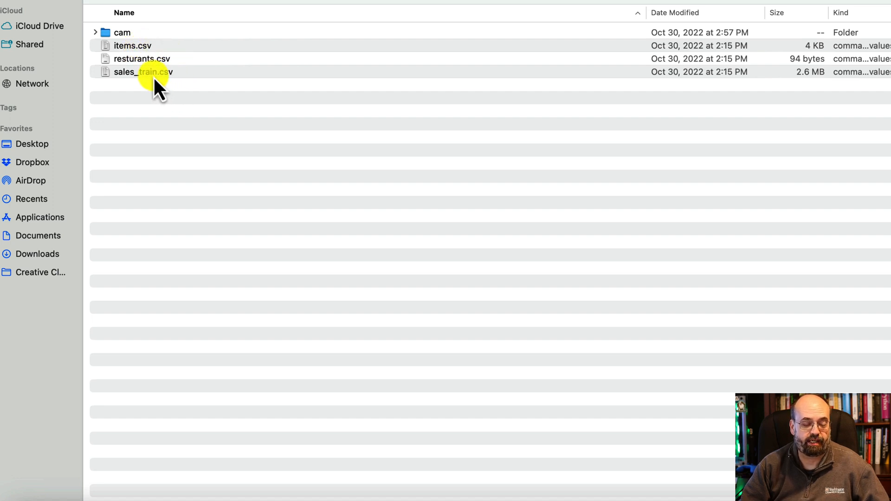
Open sales_train.csv from the Finder list into Excel to see date, item_id, price and item_count.
click(143, 71)
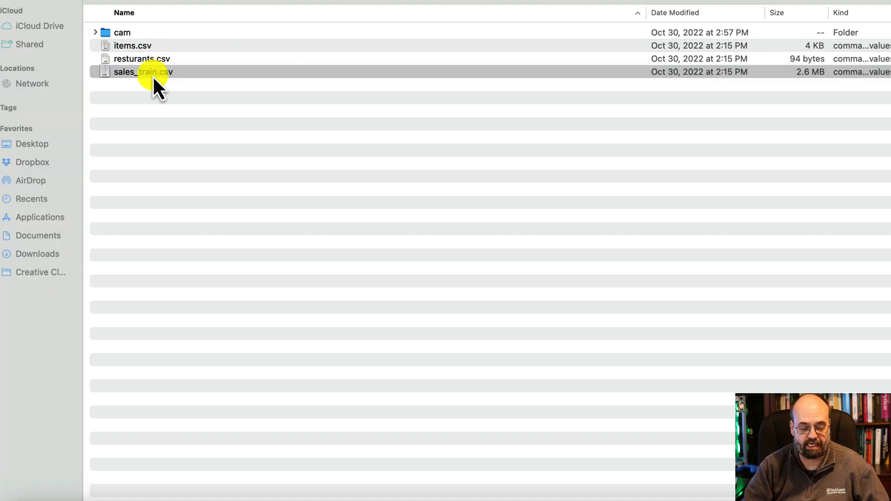
double_click(142, 71)
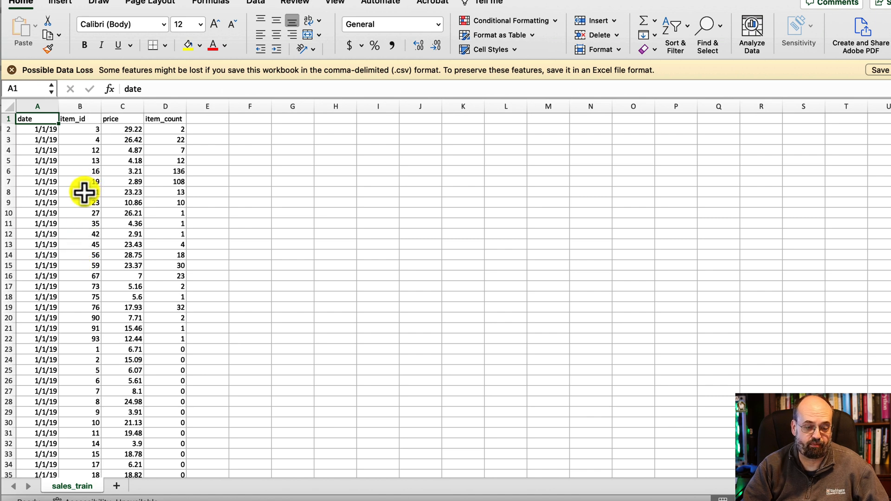
mouse_move(172, 161)
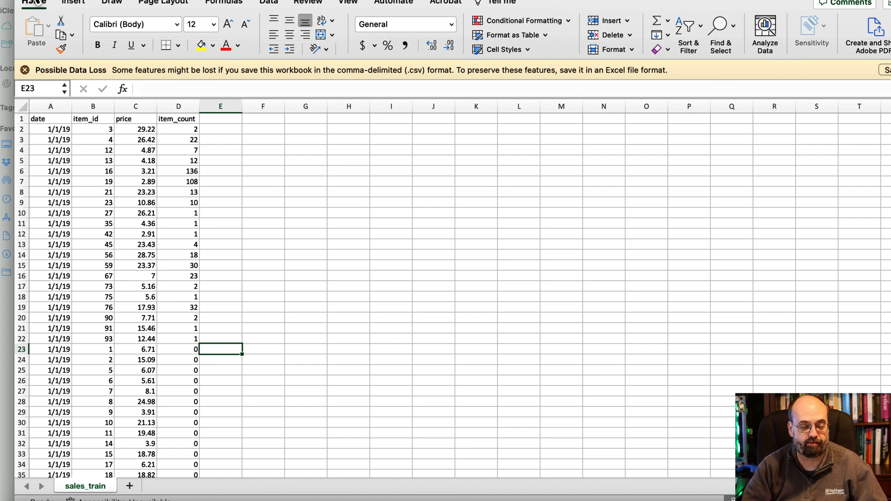
Switch from the sales_train sheet to the items.csv workbook with id, store_id, name, kcal and cost.
click(67, 485)
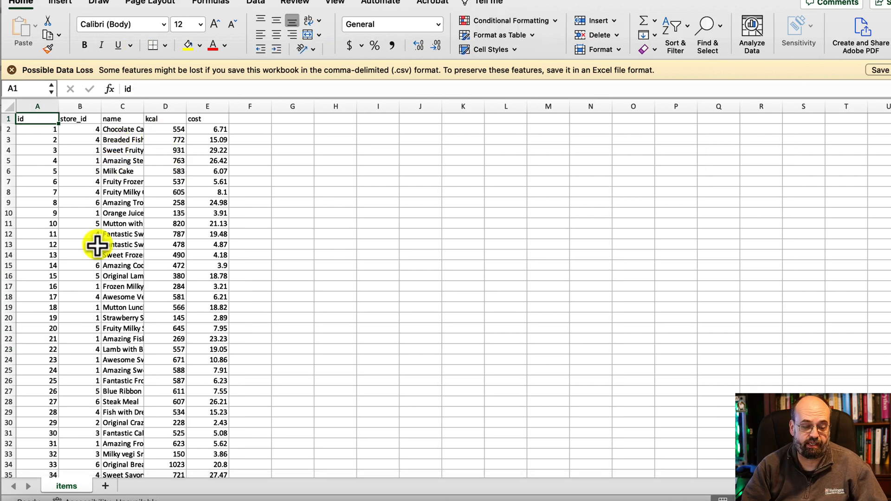
mouse_move(171, 144)
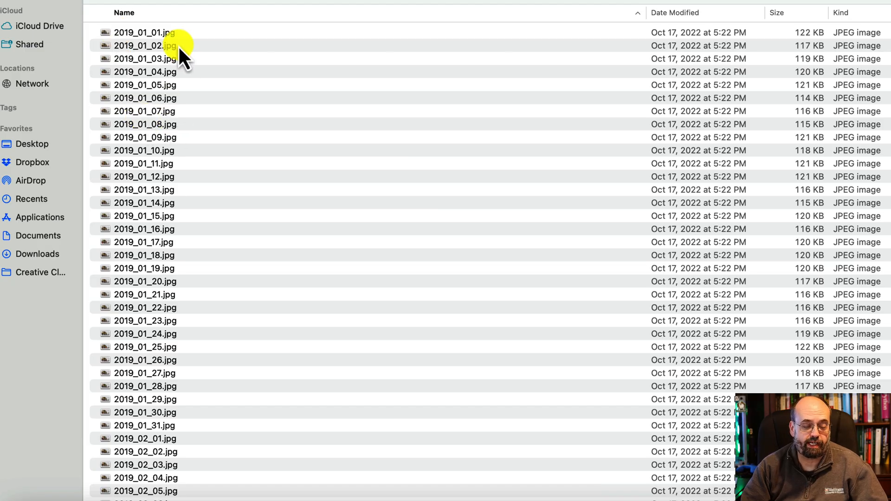
Select one dated JPEG in the cam folder to preview the crowded beach promenade.
click(144, 97)
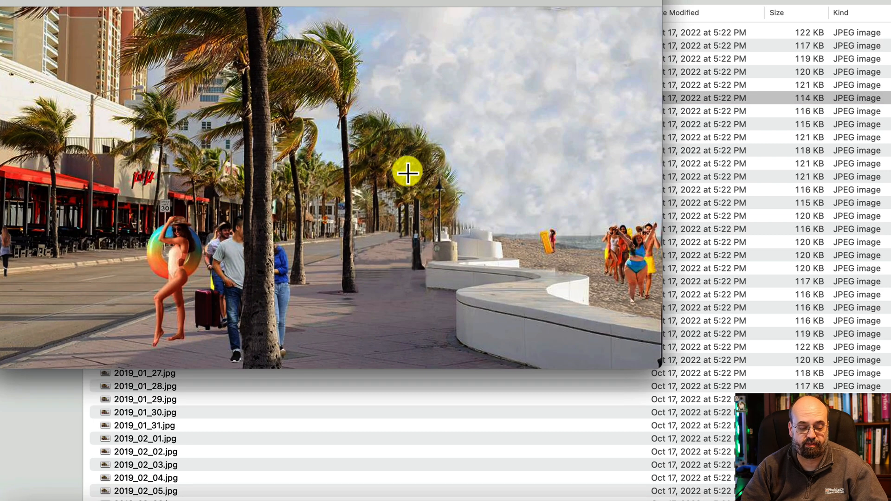
mouse_move(593, 216)
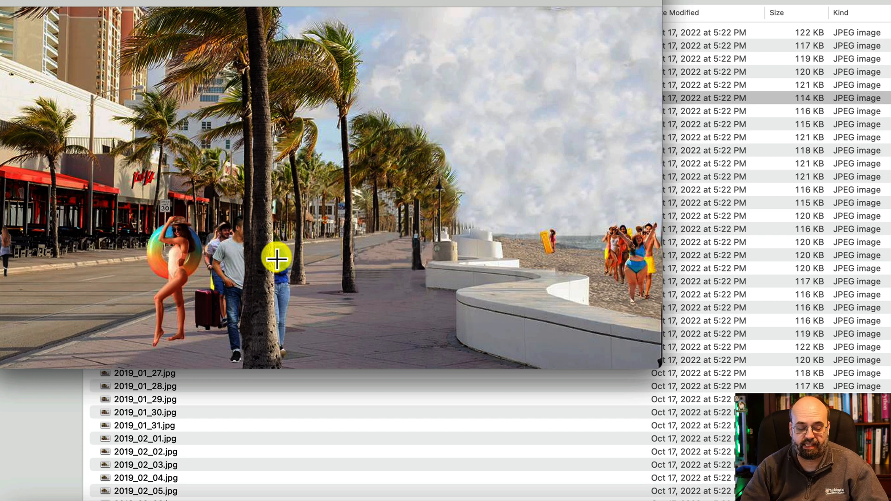
mouse_move(327, 284)
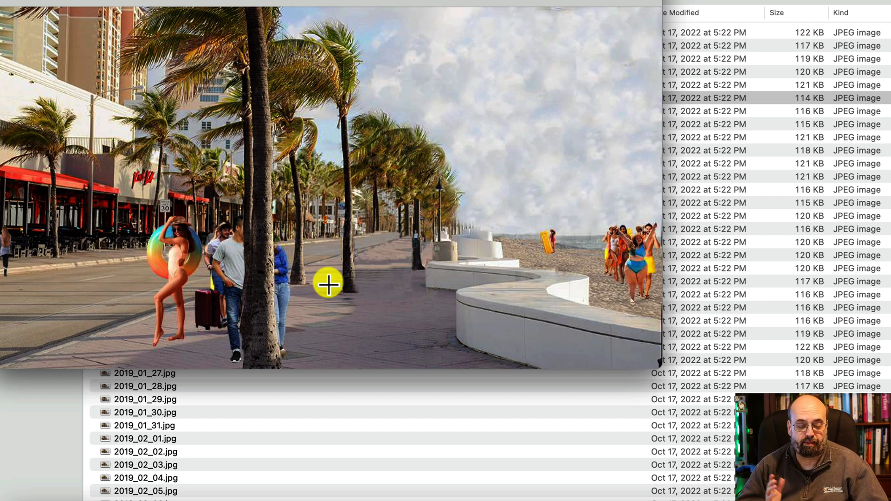
mouse_move(464, 294)
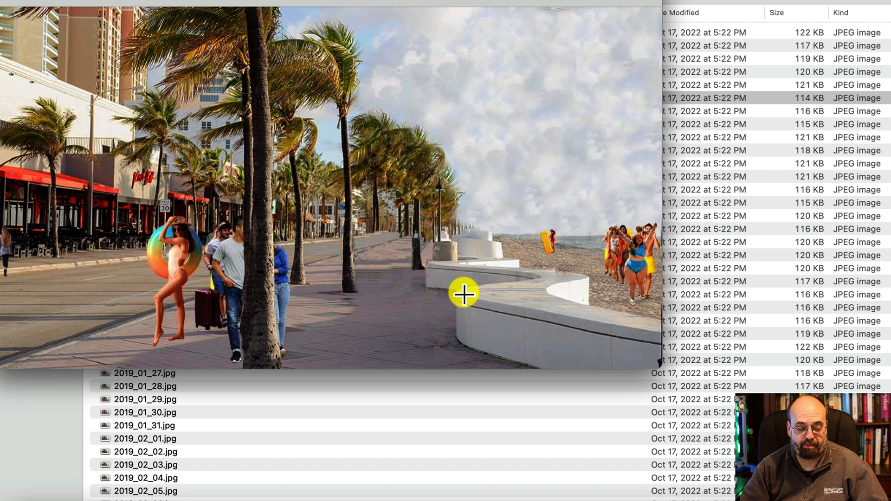
mouse_move(597, 239)
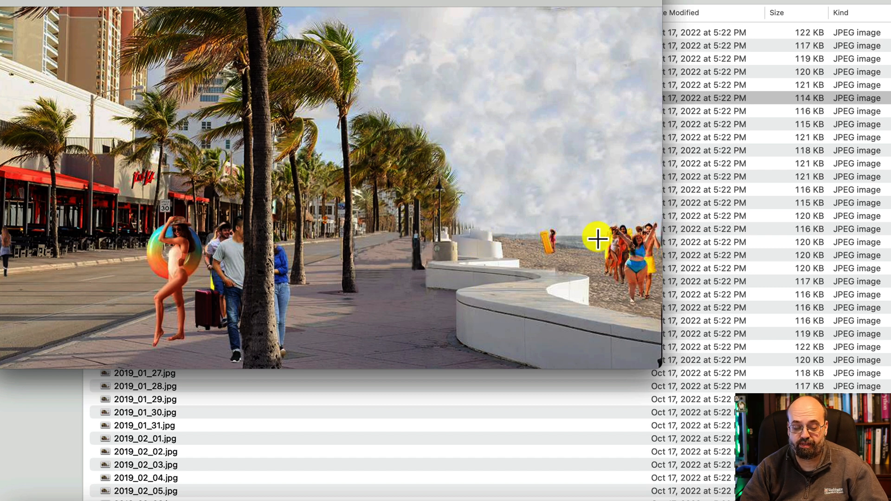
mouse_move(300, 244)
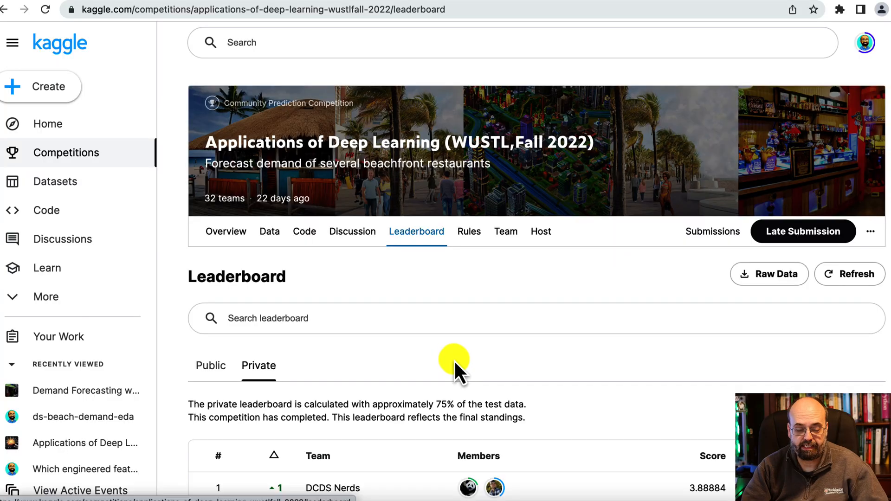
Scroll the private leaderboard to the final standings with DCDS Nerds first at 3.88884.
scroll(down, 3)
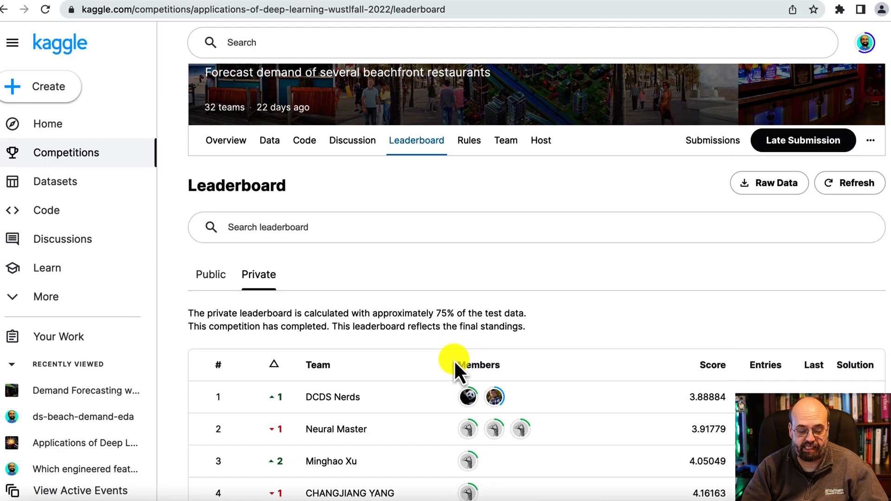
scroll(down, 3)
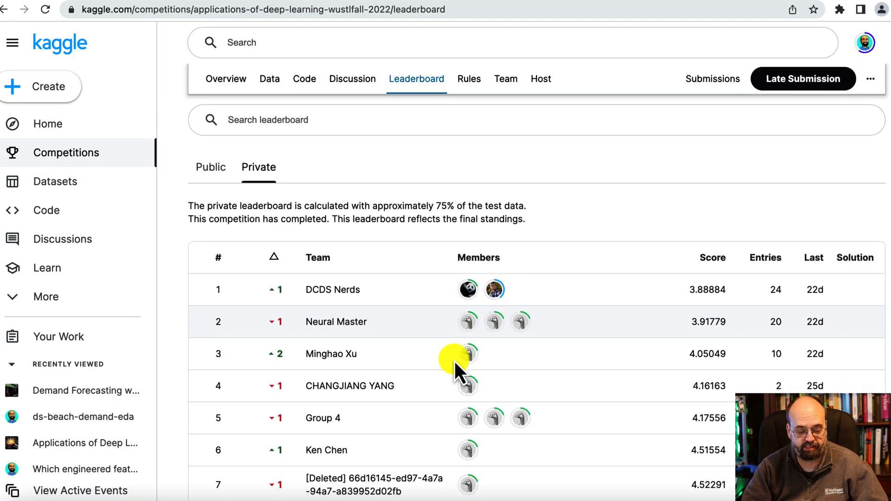
scroll(down, 3)
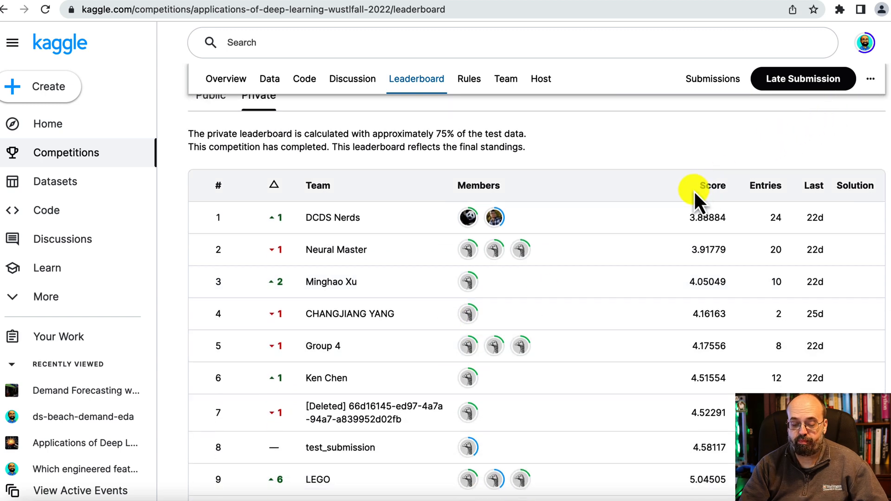
scroll(down, 3)
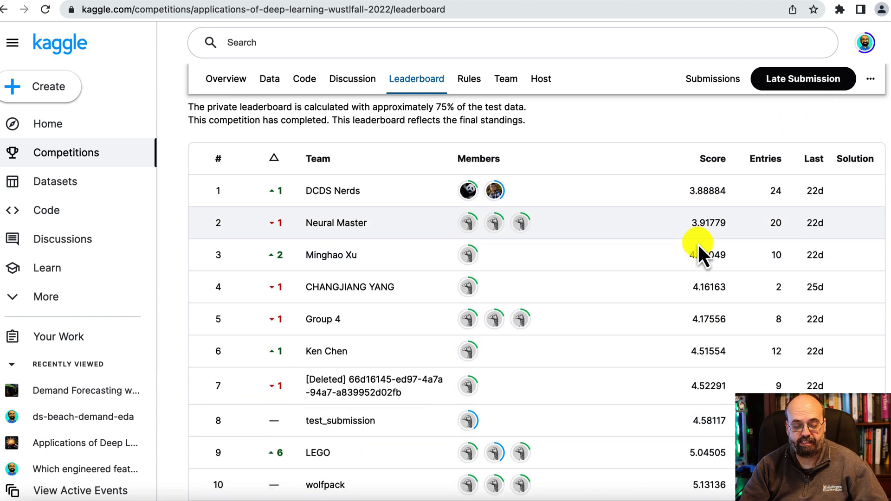
scroll(down, 3)
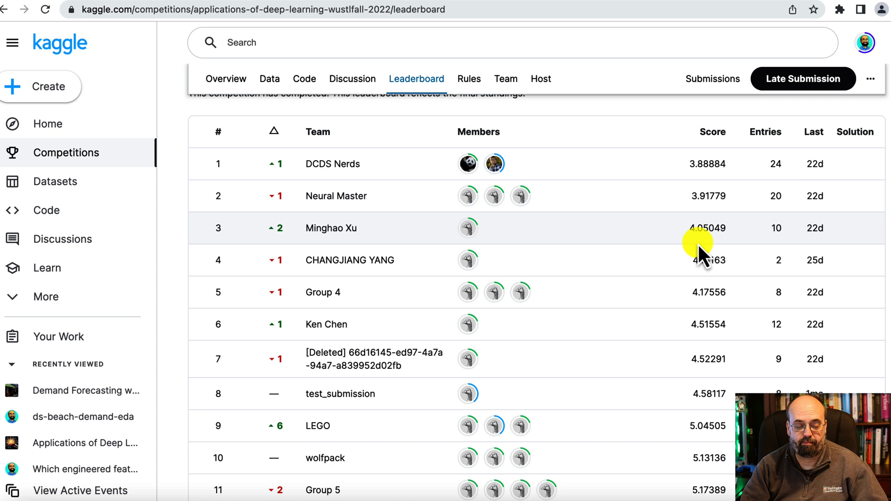
mouse_move(336, 131)
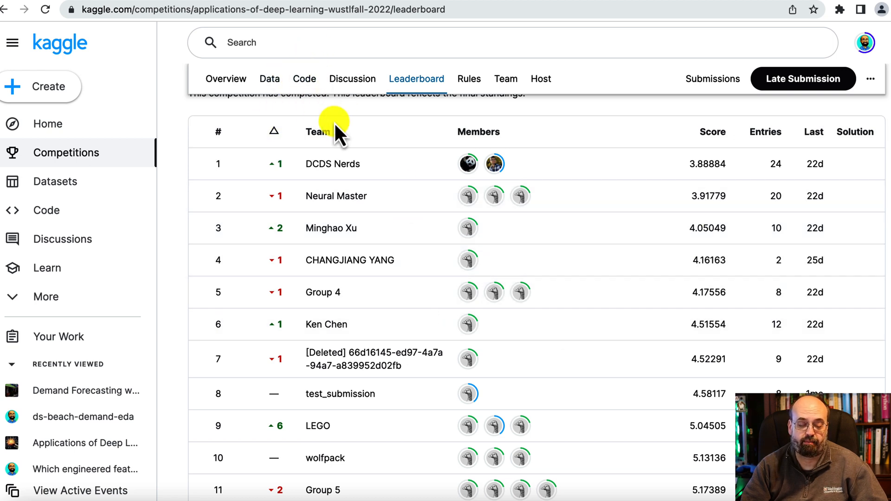
mouse_move(356, 196)
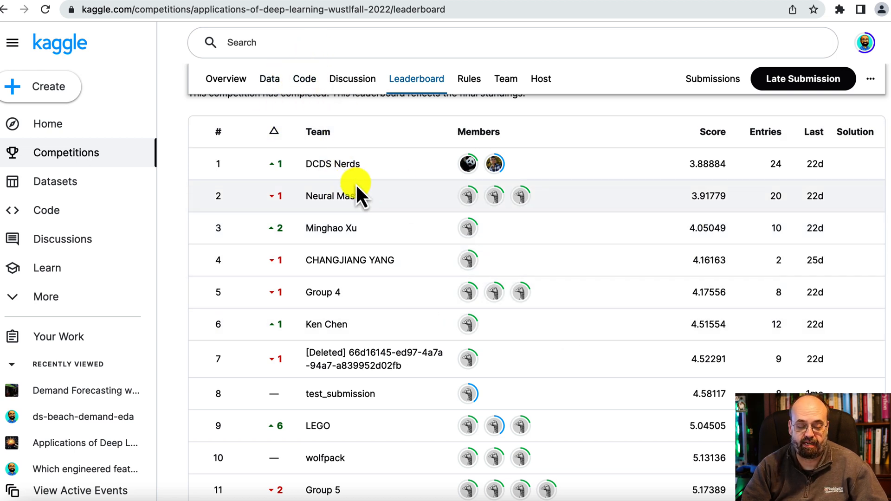
mouse_move(391, 125)
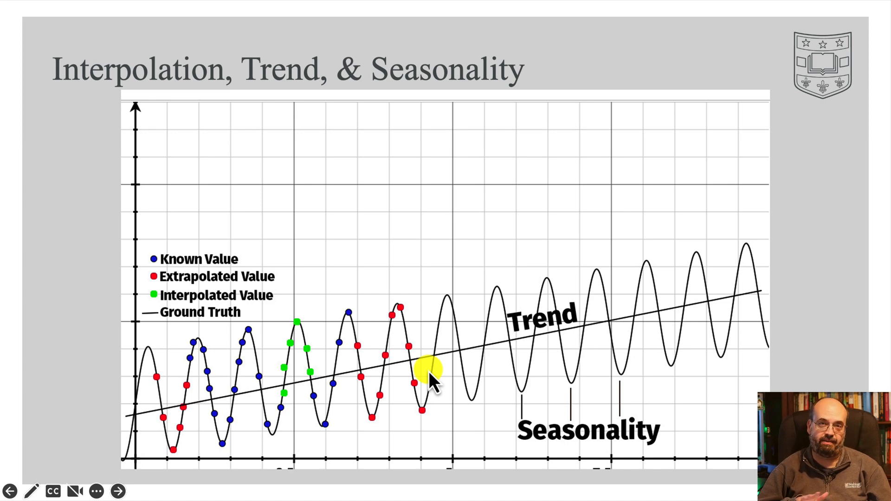
mouse_move(517, 321)
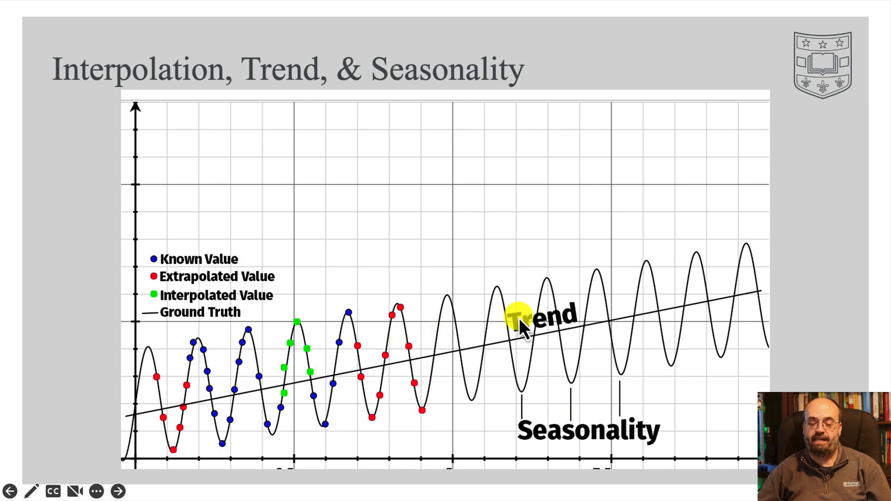
mouse_move(709, 247)
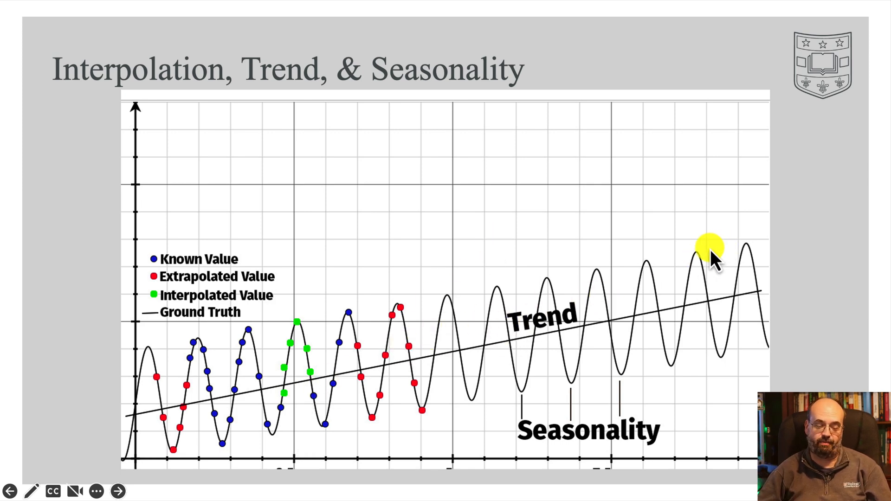
mouse_move(674, 244)
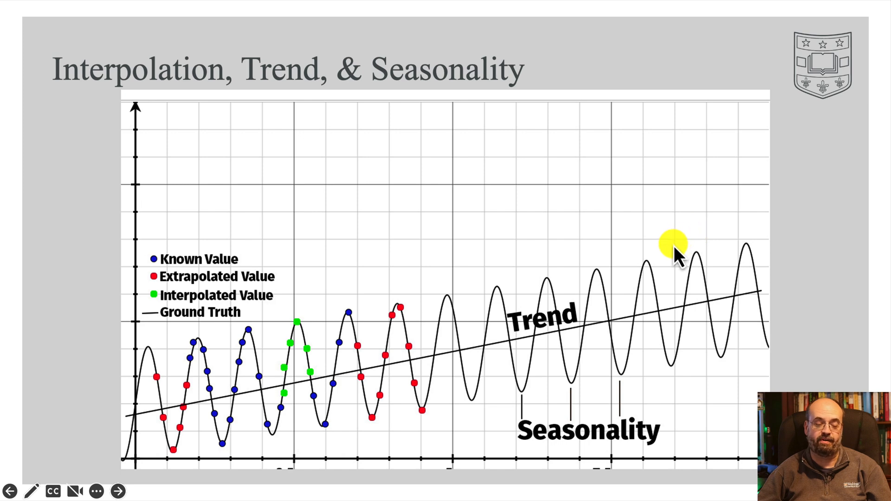
mouse_move(401, 219)
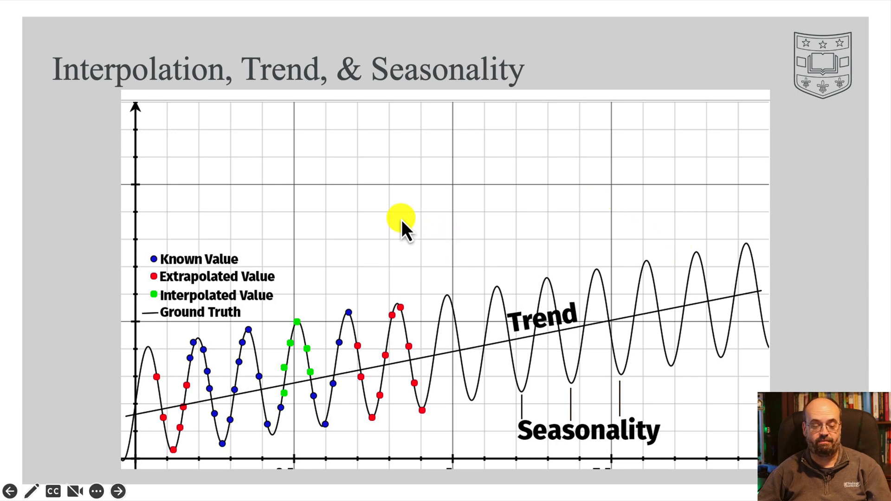
mouse_move(463, 350)
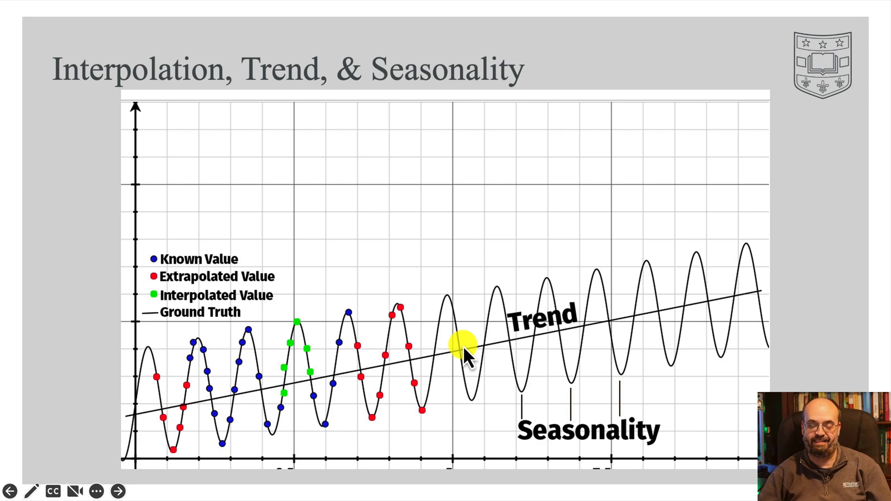
Open the ds-beach-seasonal notebook from the demand forecasting dataset's Code listings.
click(118, 491)
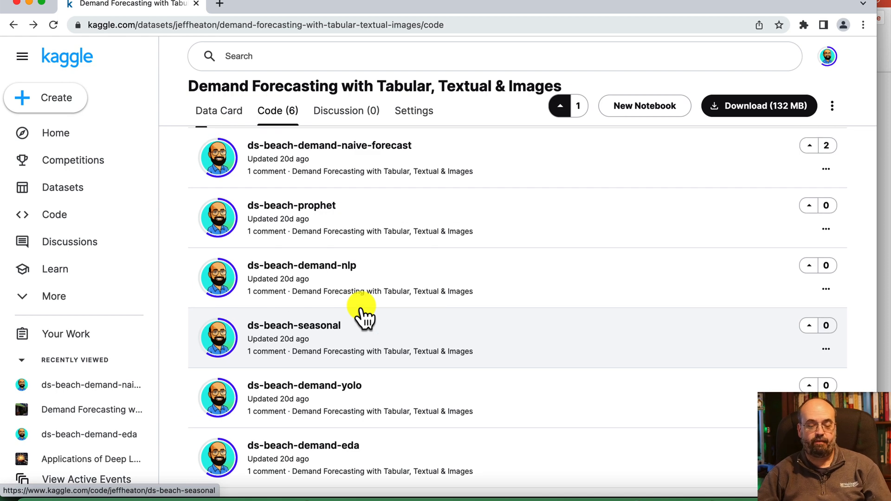
scroll(down, 3)
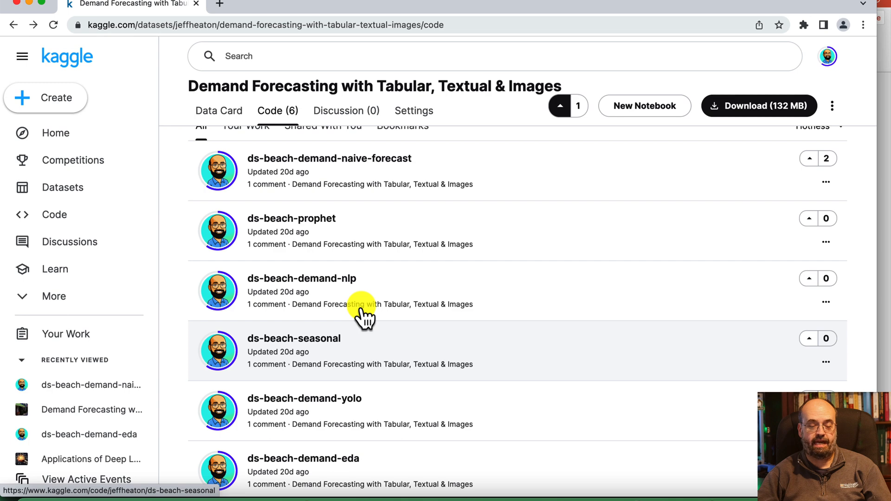
mouse_move(295, 346)
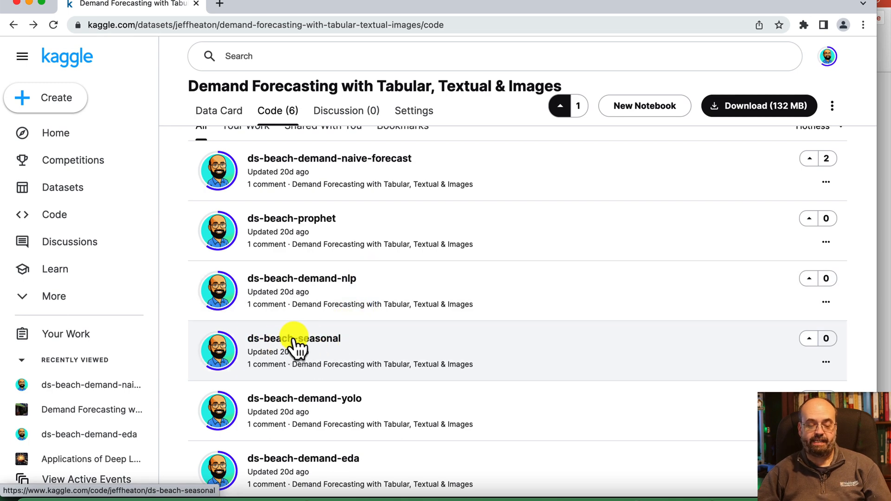
click(294, 338)
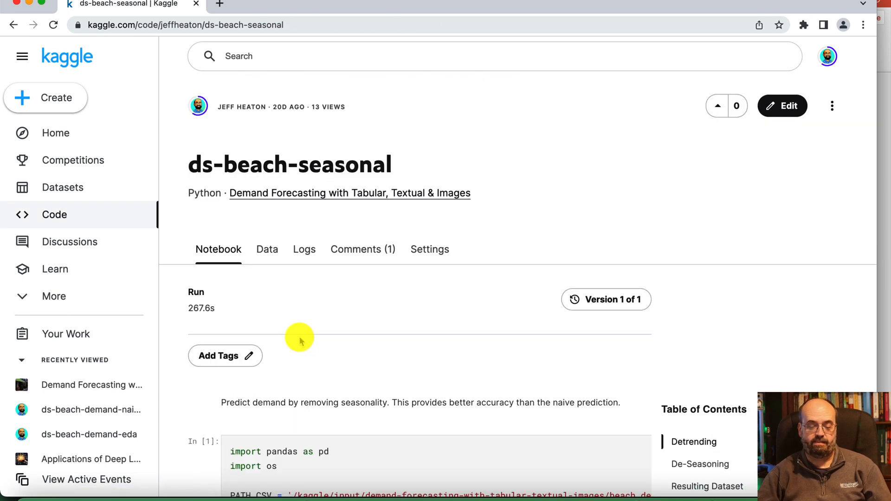
Scroll past the imports and data loading to the plotly RAW Sales by Date line chart for 2019–2021.
scroll(down, 3)
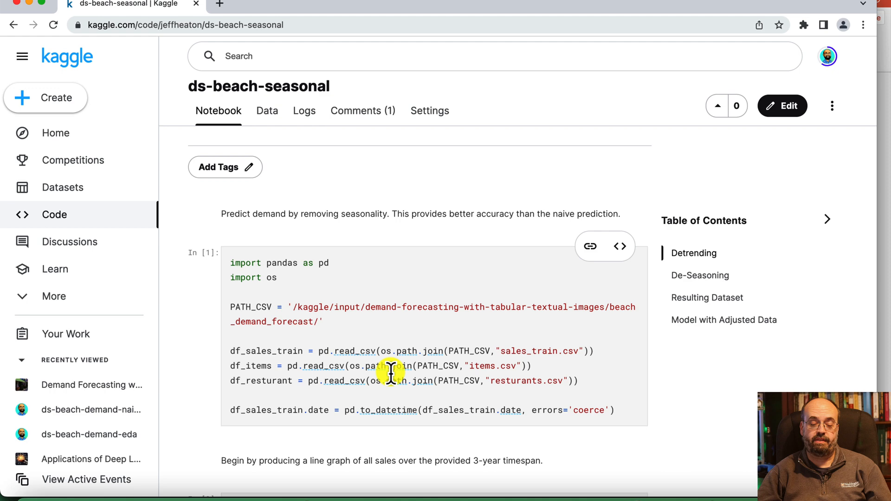
scroll(down, 3)
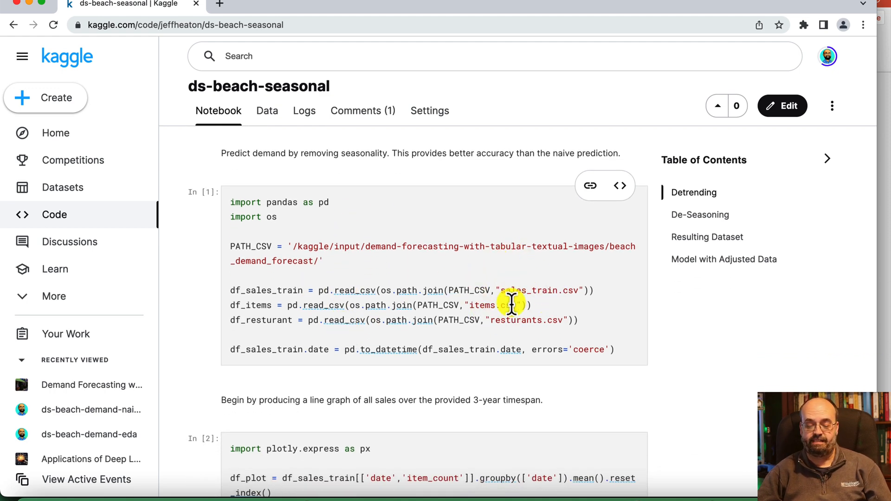
scroll(down, 3)
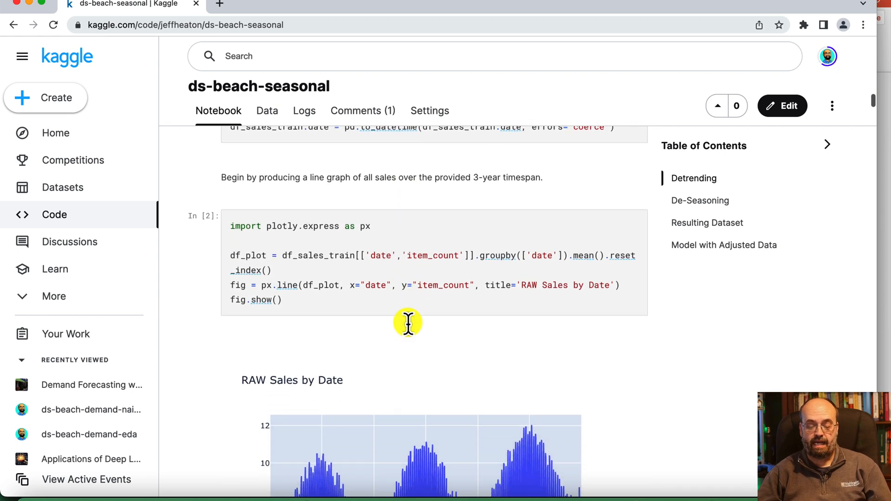
scroll(down, 3)
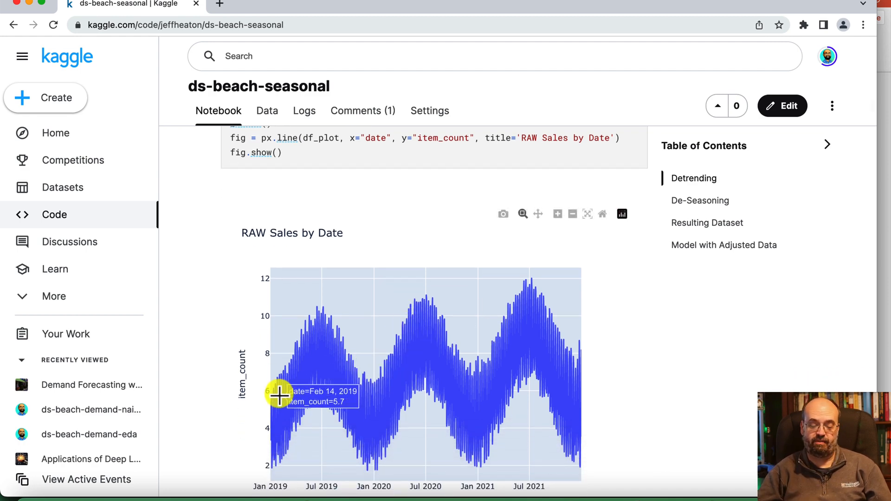
mouse_move(524, 347)
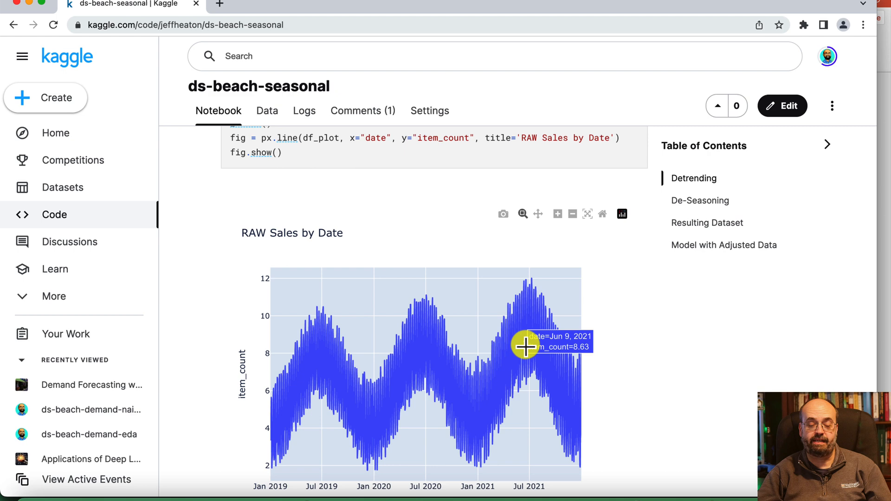
Scroll below the RAW Sales by Date chart to the Detrending section's question about an overall trend.
scroll(down, 3)
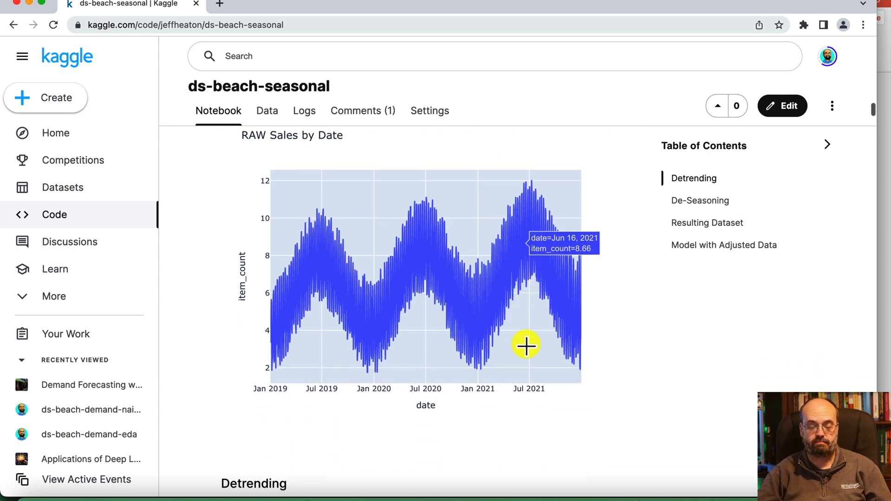
mouse_move(295, 240)
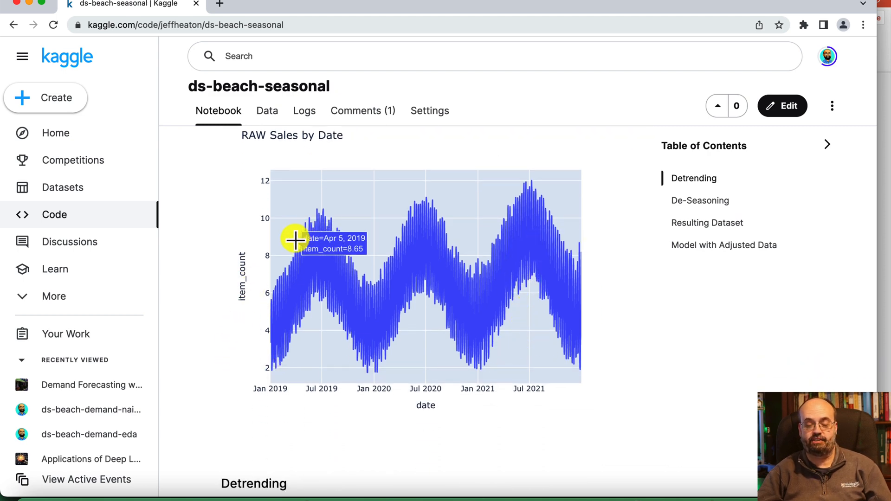
mouse_move(491, 178)
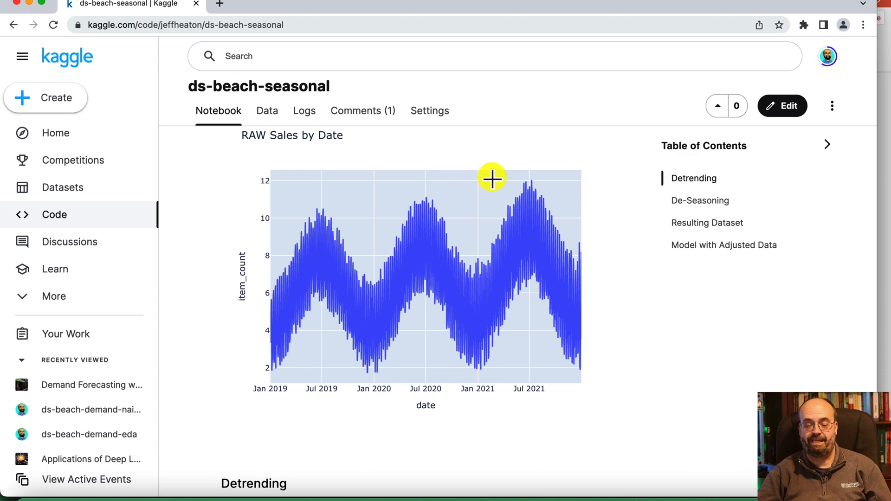
mouse_move(278, 294)
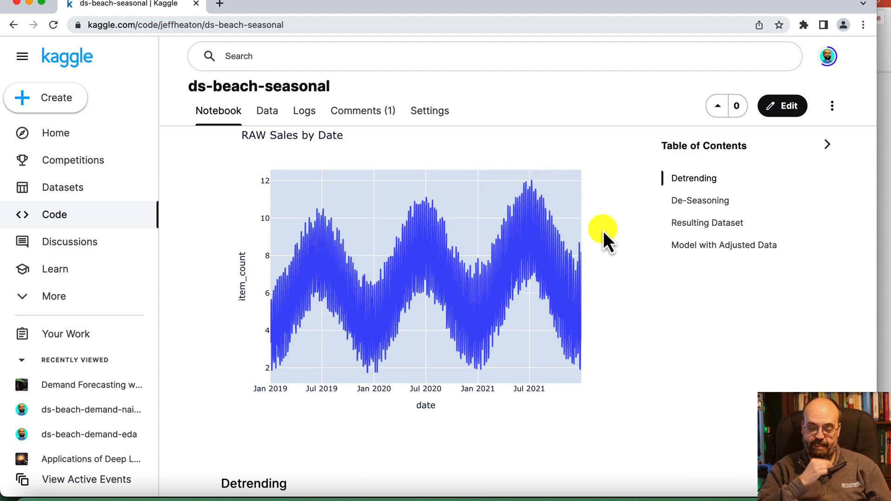
mouse_move(295, 368)
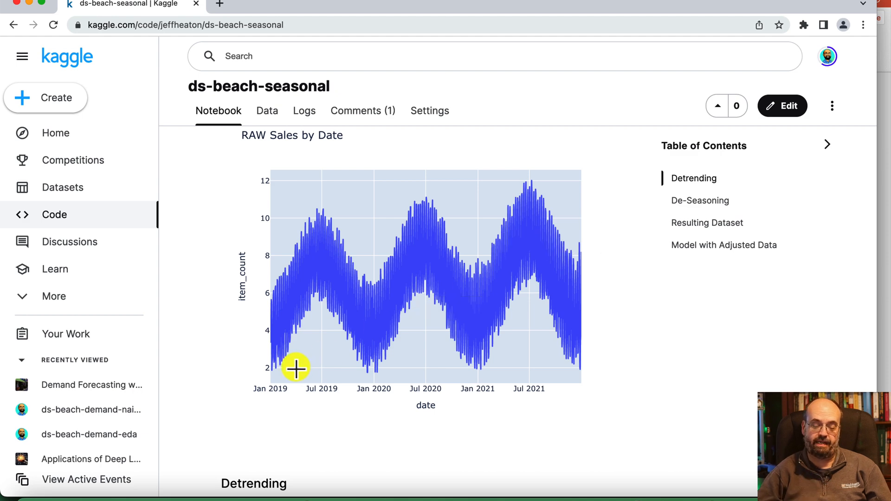
mouse_move(356, 348)
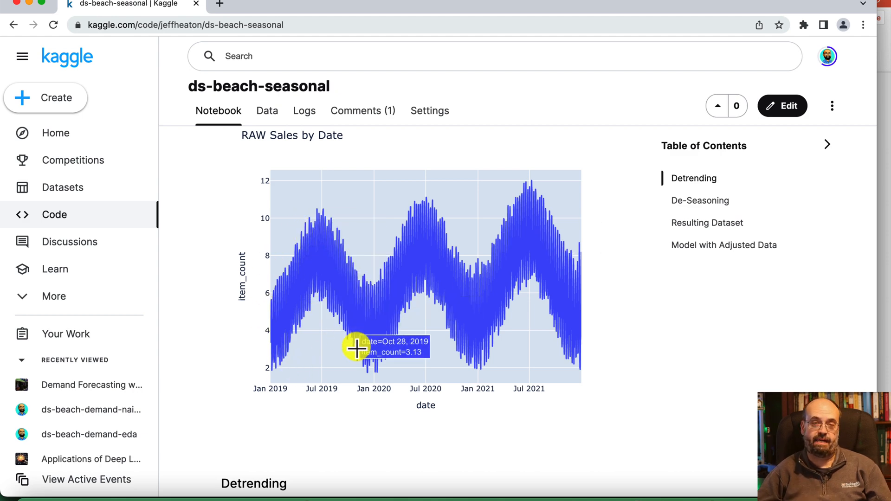
scroll(down, 3)
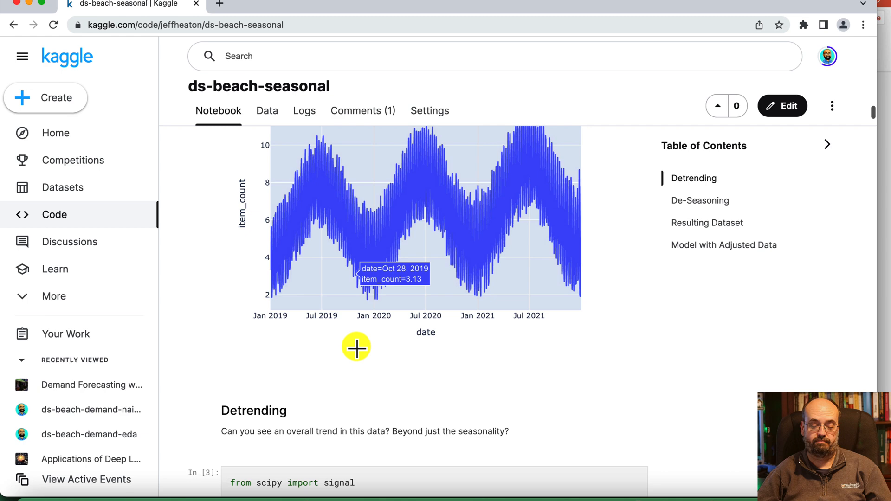
scroll(down, 3)
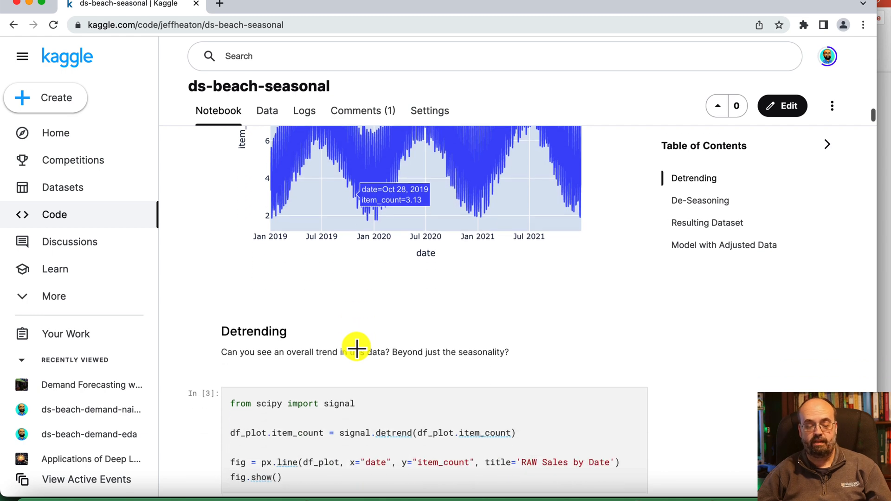
scroll(down, 3)
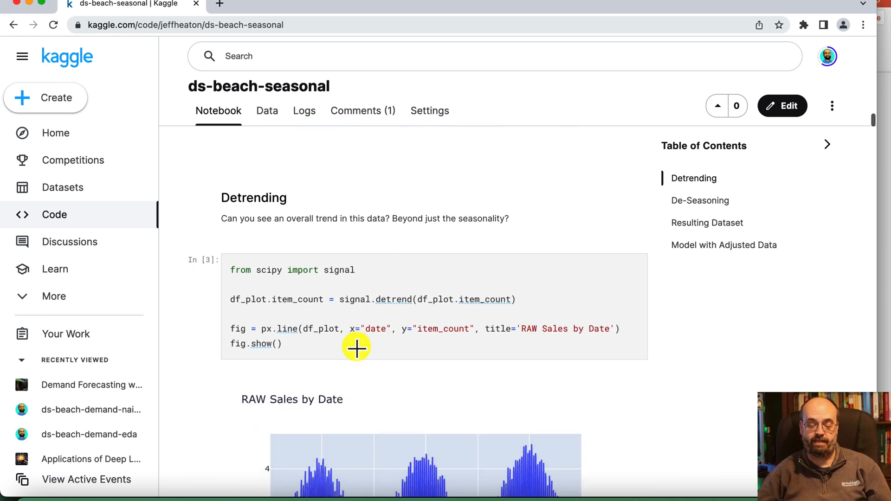
scroll(down, 3)
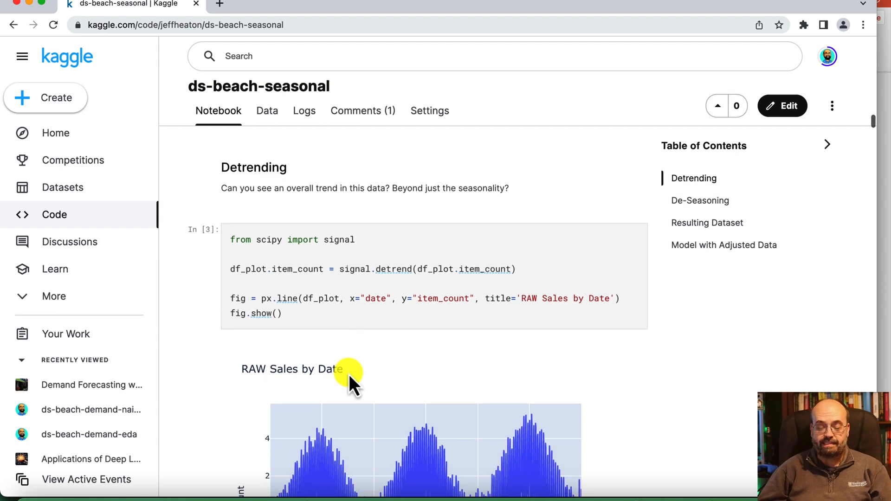
mouse_move(390, 292)
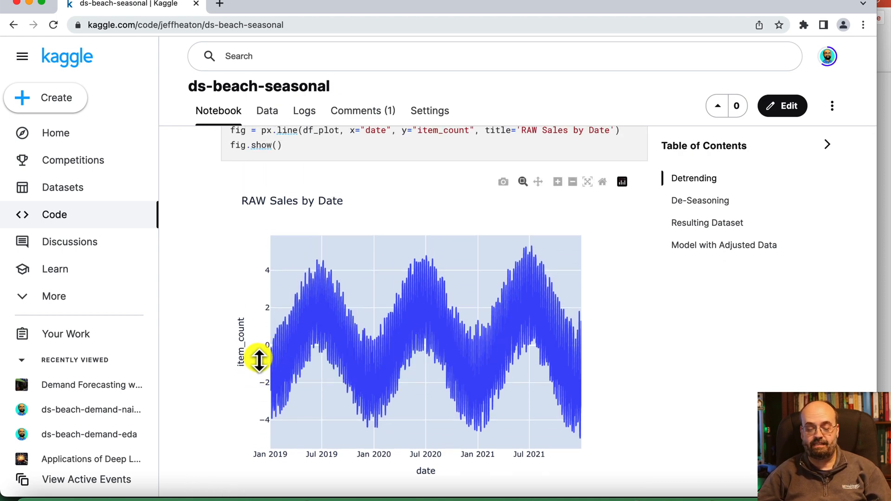
mouse_move(471, 278)
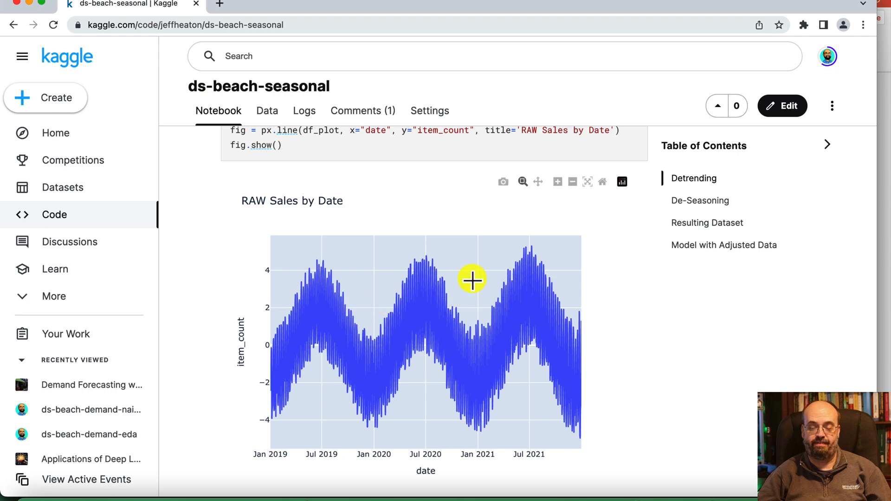
mouse_move(519, 312)
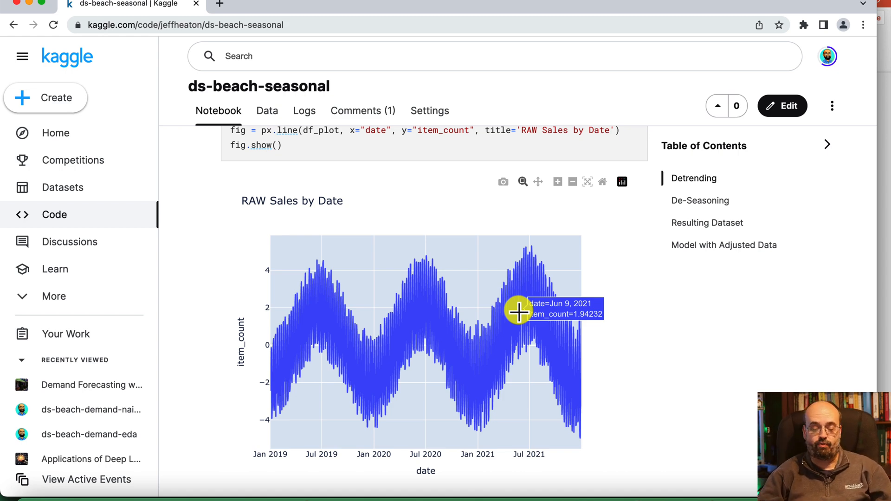
mouse_move(517, 321)
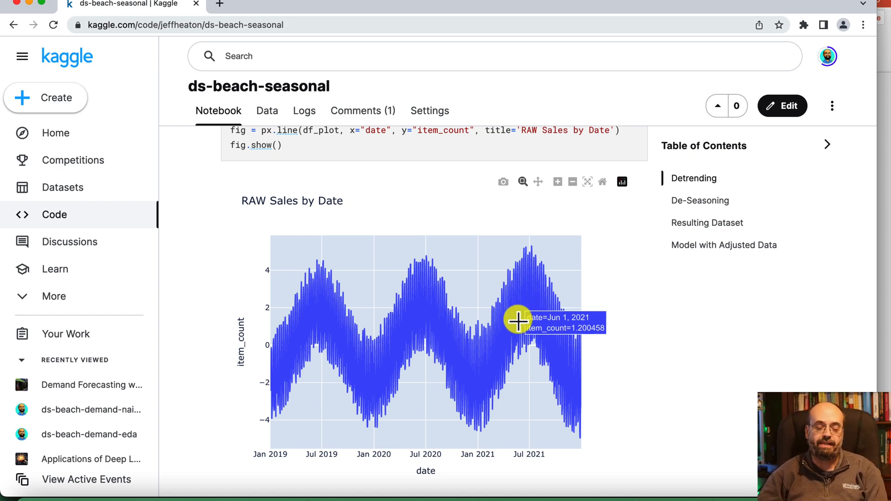
mouse_move(548, 316)
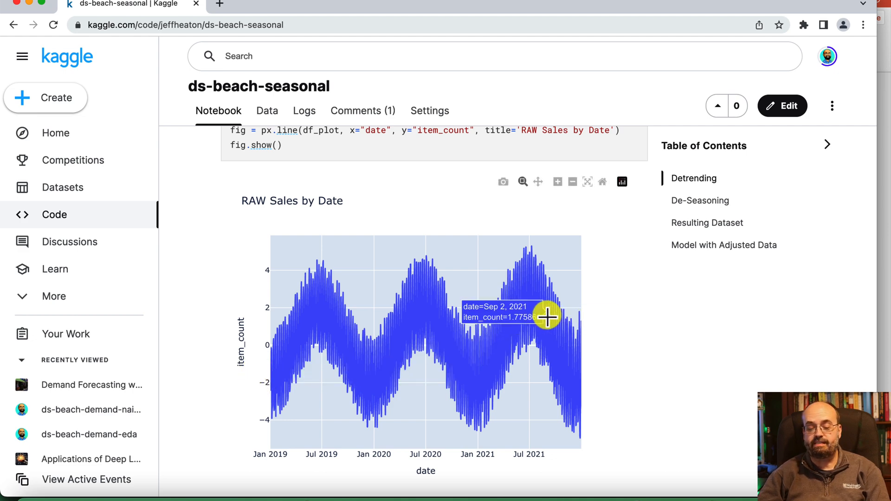
mouse_move(332, 356)
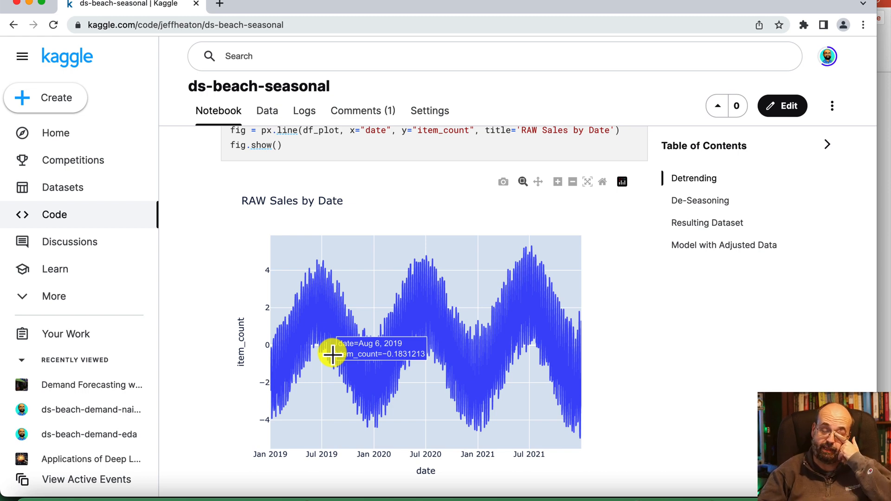
scroll(down, 3)
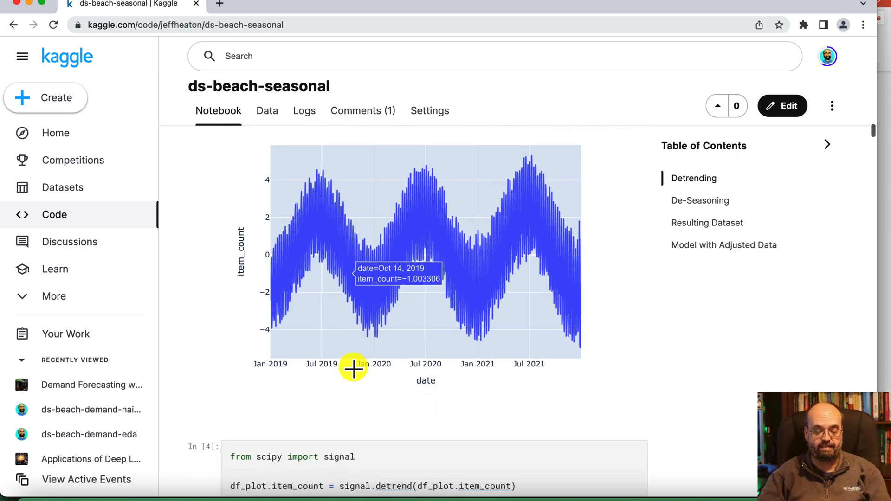
Scroll past the detrended chart to the seasonal_decompose code and its trend, seasonal and residual plots.
scroll(down, 3)
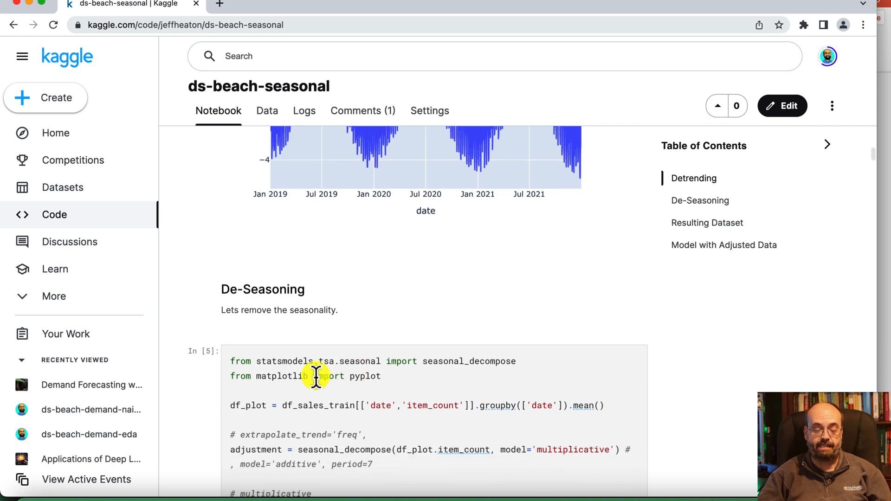
mouse_move(278, 376)
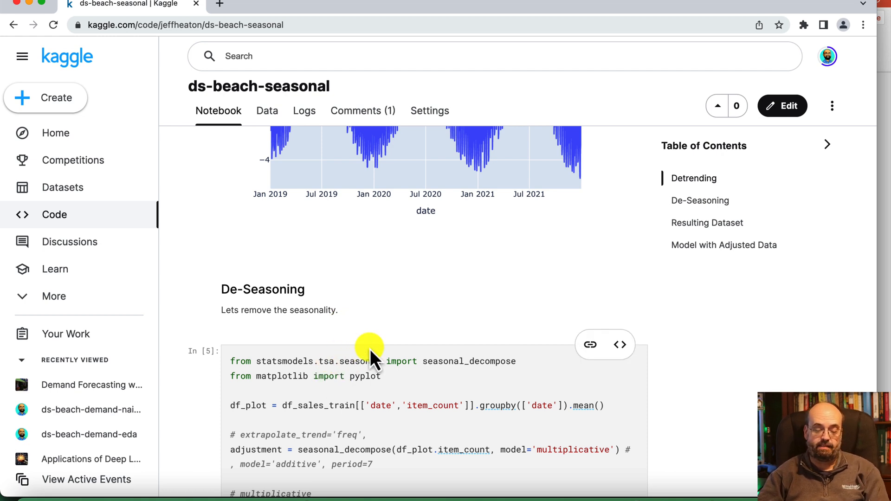
scroll(down, 3)
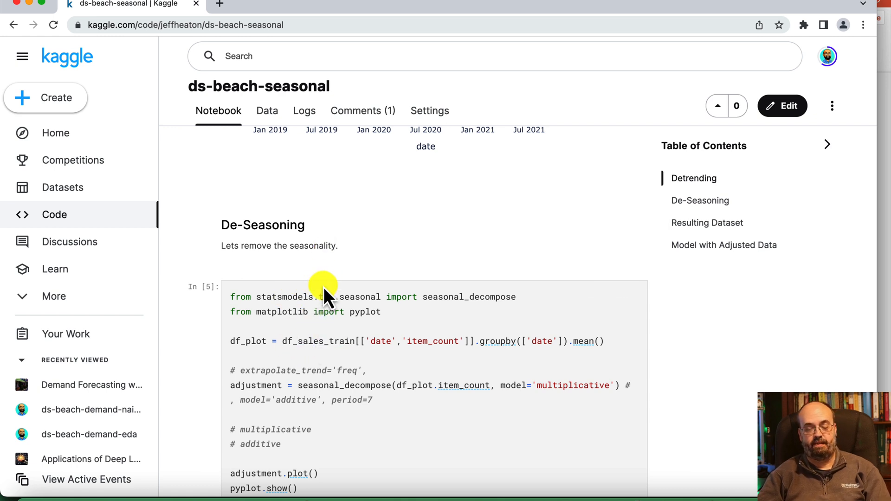
scroll(down, 3)
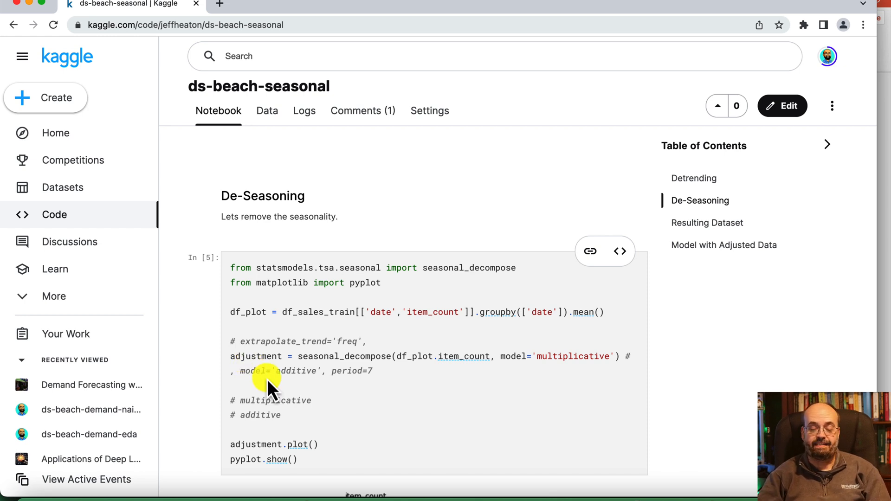
scroll(down, 3)
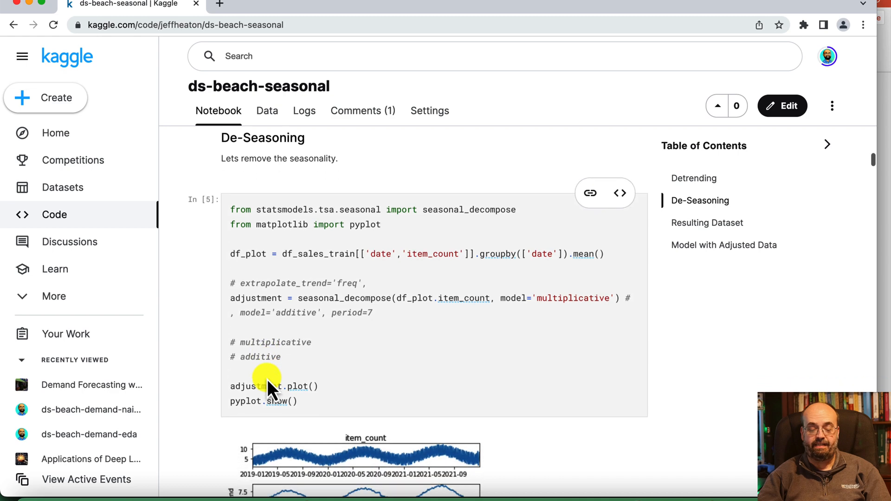
scroll(down, 3)
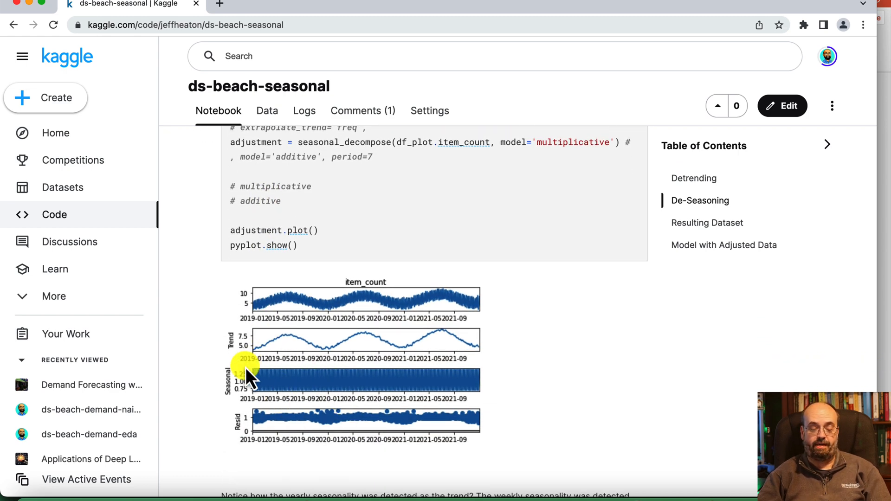
Scroll through the item_count, trend, seasonal and residual decomposition plots.
scroll(down, 3)
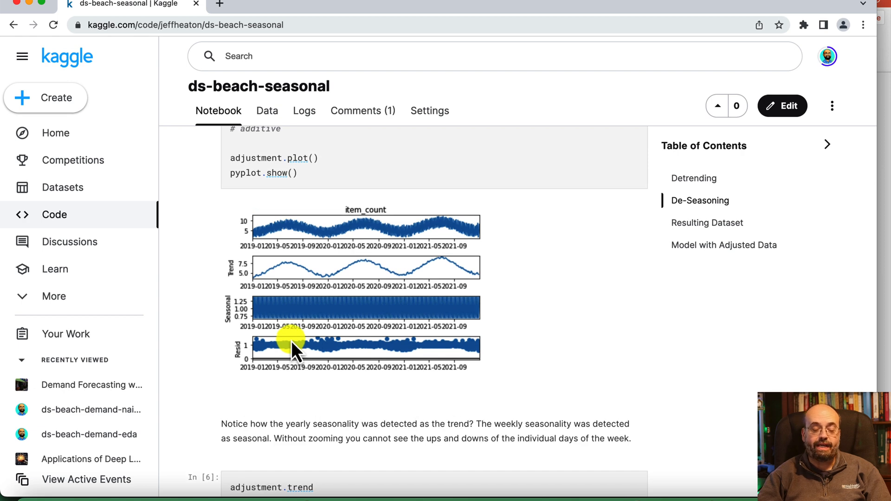
scroll(down, 3)
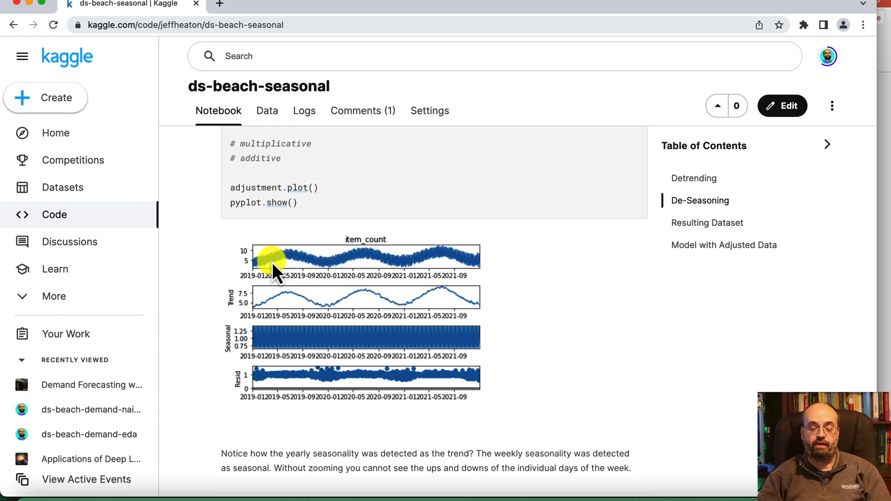
mouse_move(449, 249)
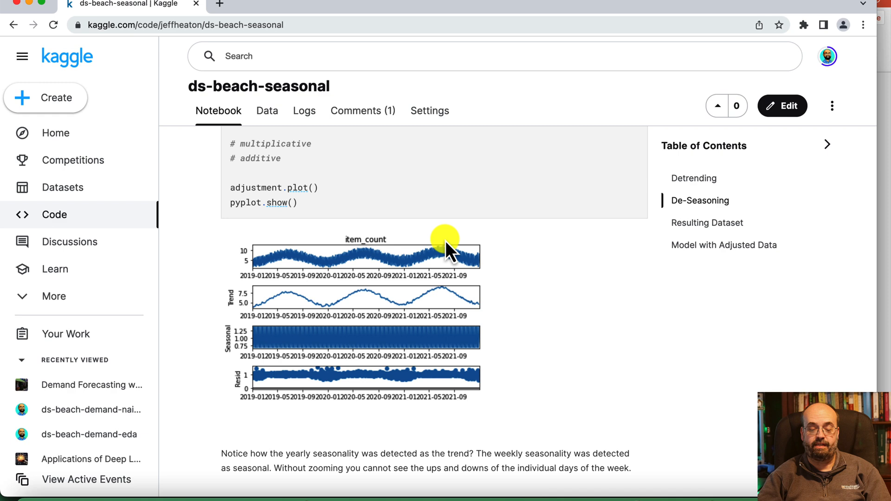
mouse_move(406, 304)
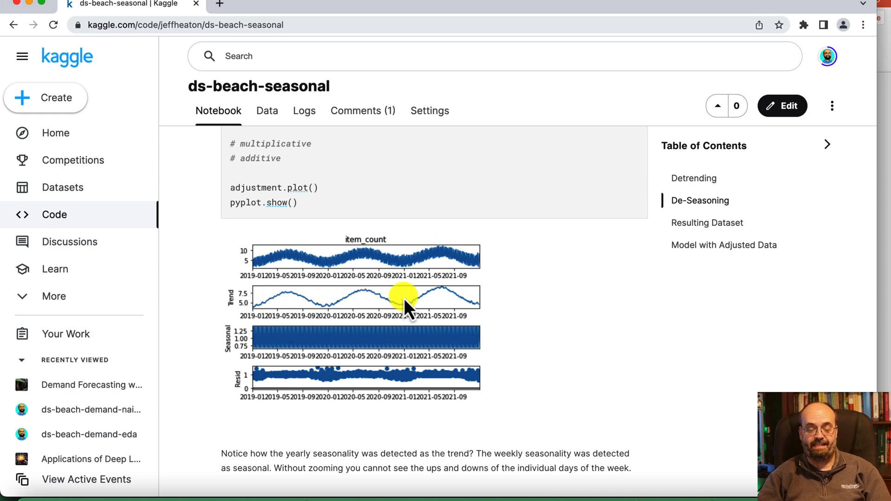
mouse_move(454, 305)
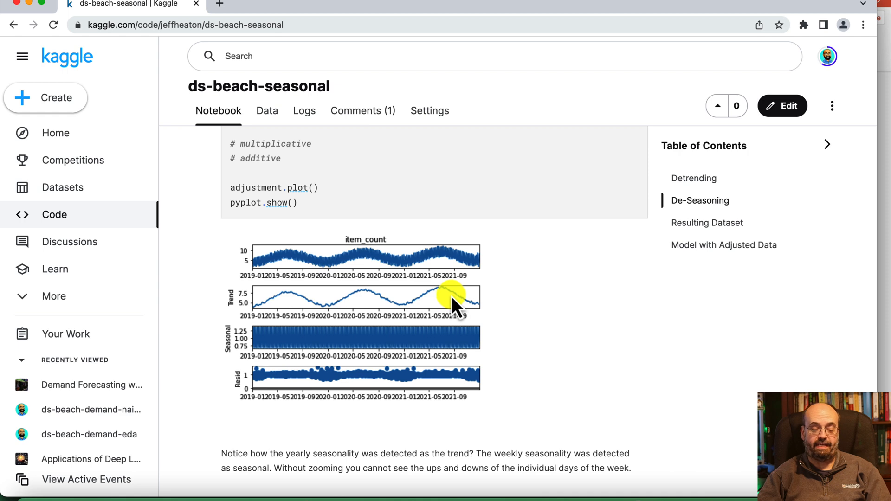
mouse_move(259, 313)
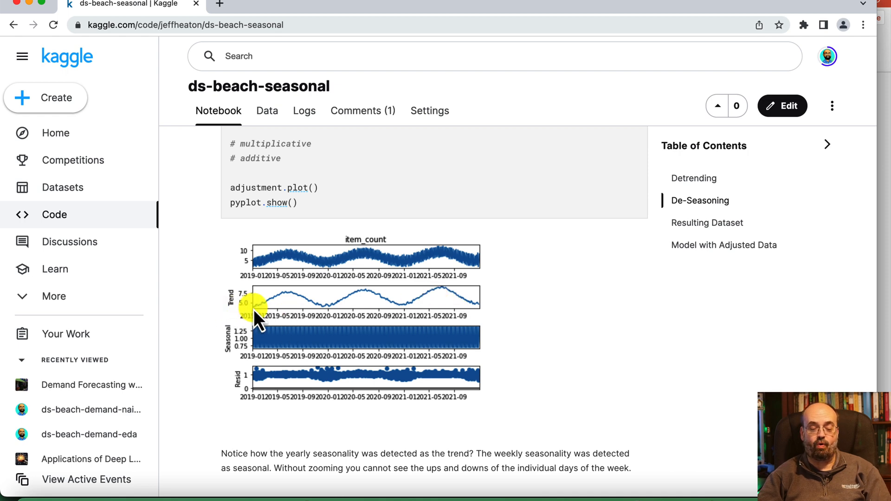
mouse_move(264, 324)
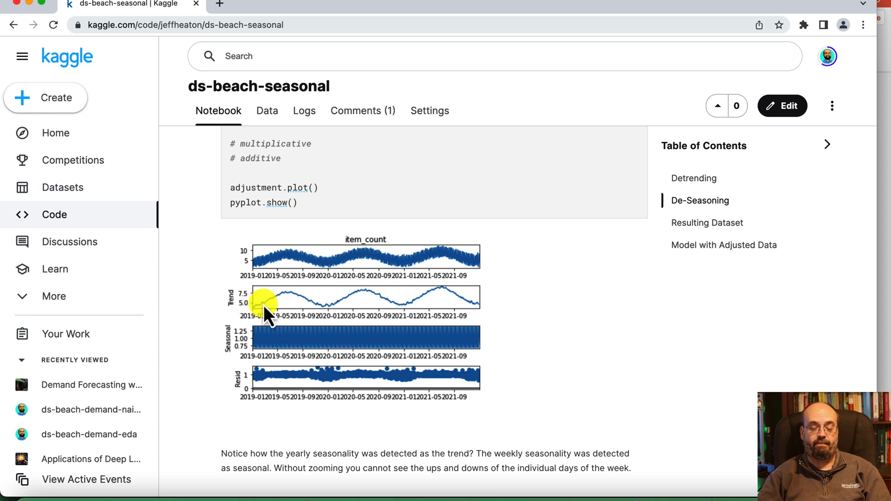
mouse_move(190, 327)
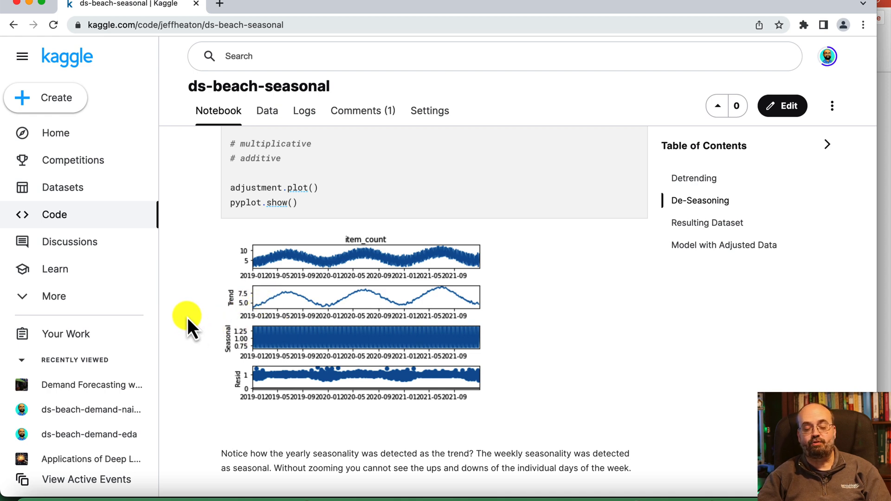
mouse_move(267, 341)
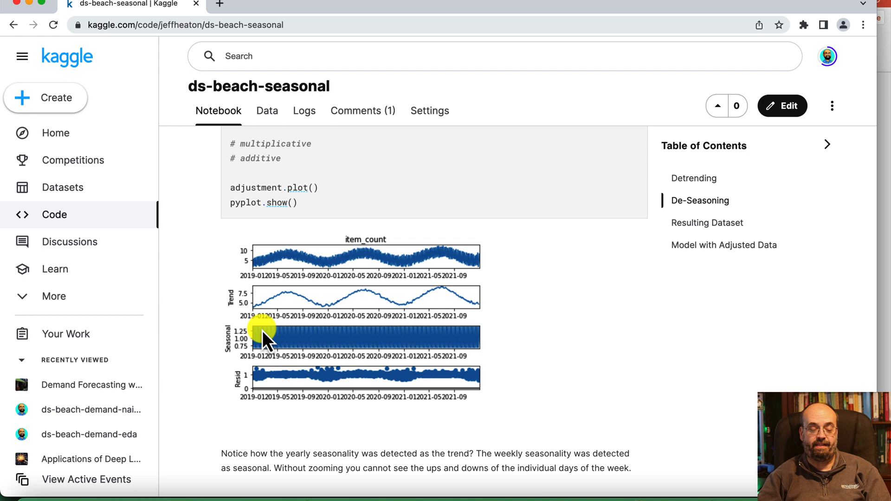
mouse_move(489, 341)
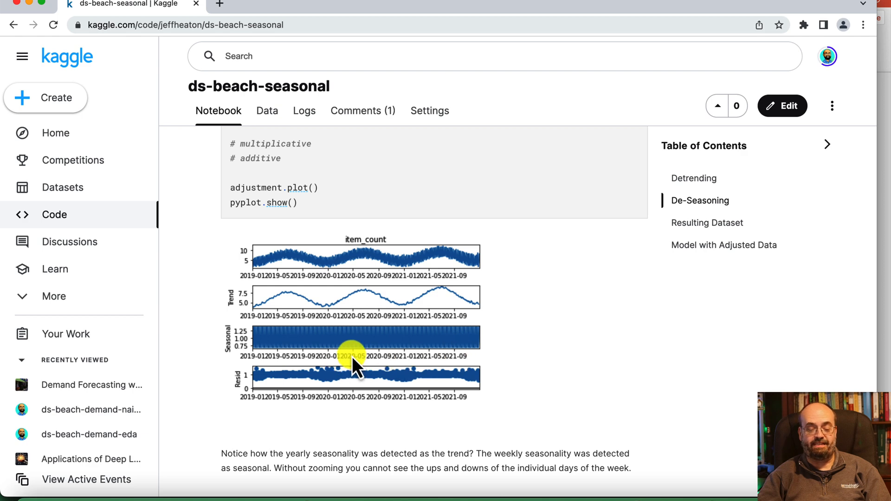
scroll(down, 3)
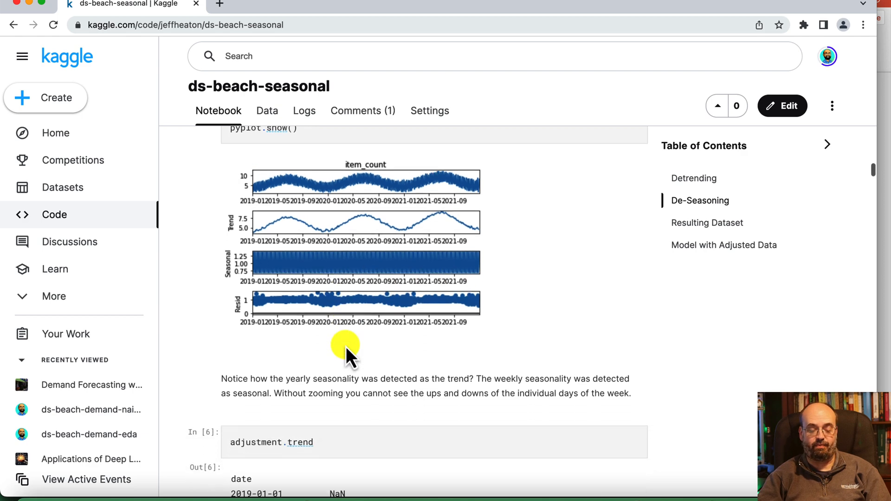
scroll(down, 3)
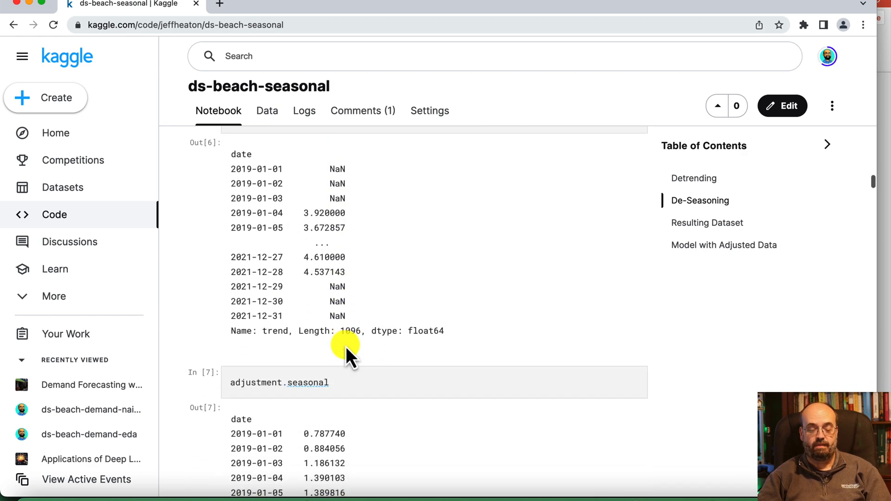
Review the adjustment.trend output with NaN edges and the daily adjustment.seasonal factors.
scroll(up, 3)
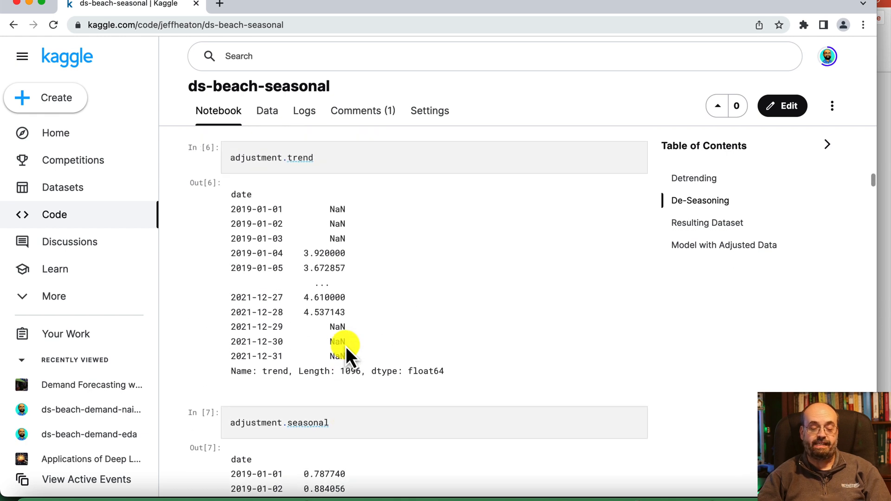
scroll(down, 3)
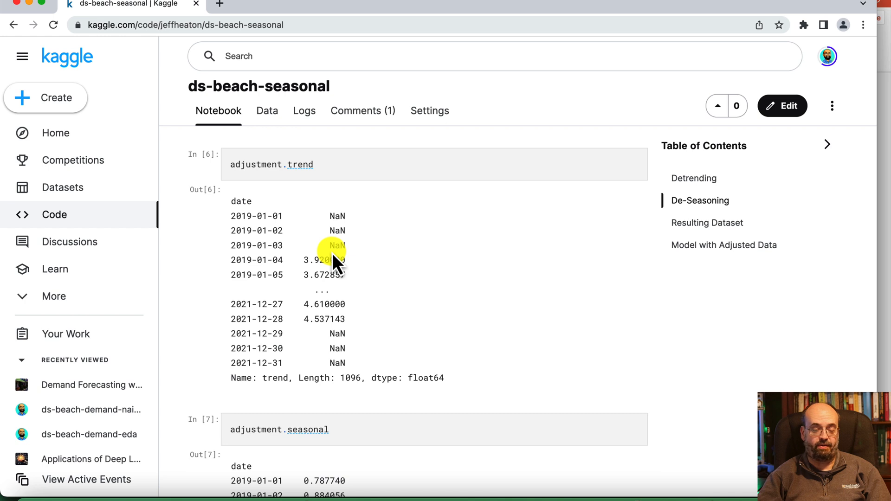
mouse_move(304, 284)
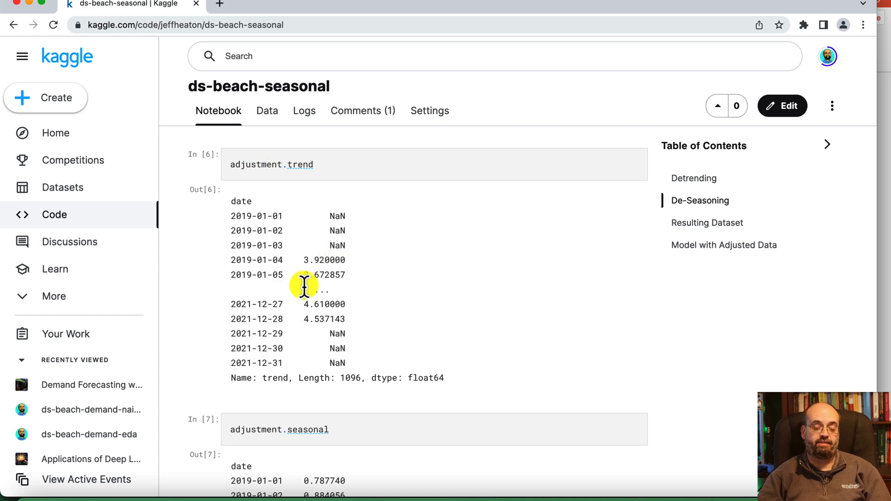
mouse_move(361, 271)
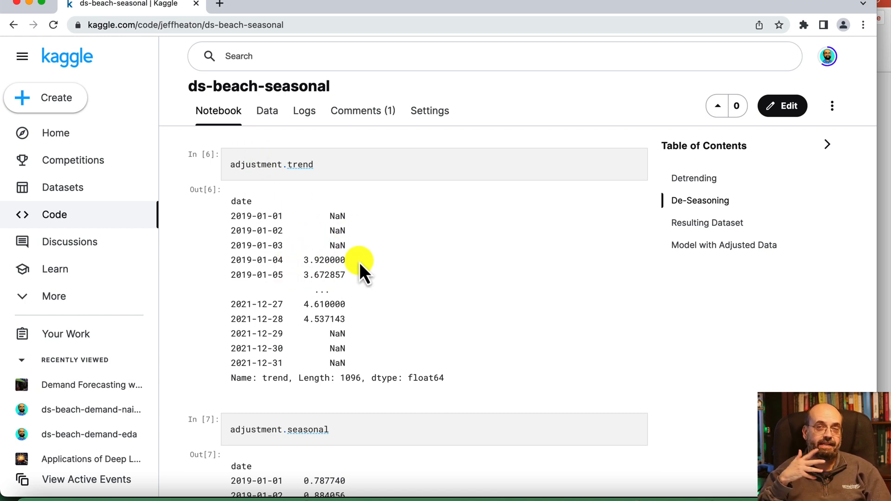
scroll(down, 3)
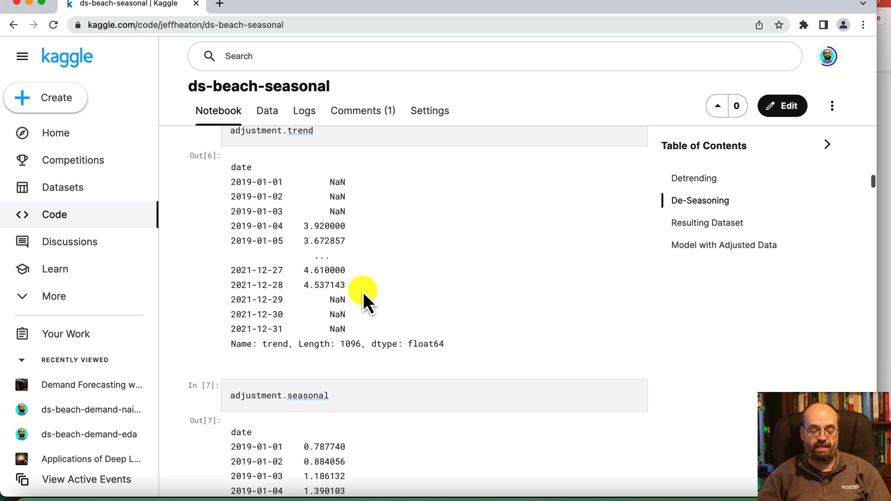
scroll(down, 3)
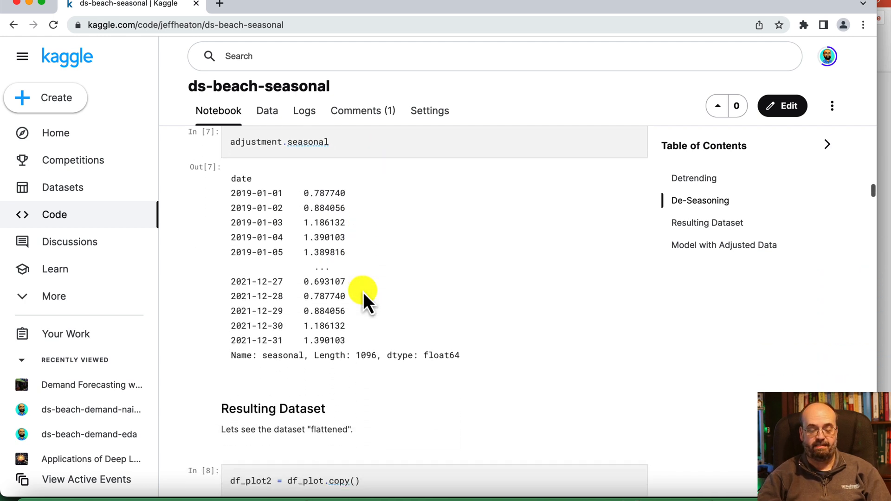
Scroll to the flattened RAW Sales chart and the df_adjustment seasonal/trend table.
scroll(down, 3)
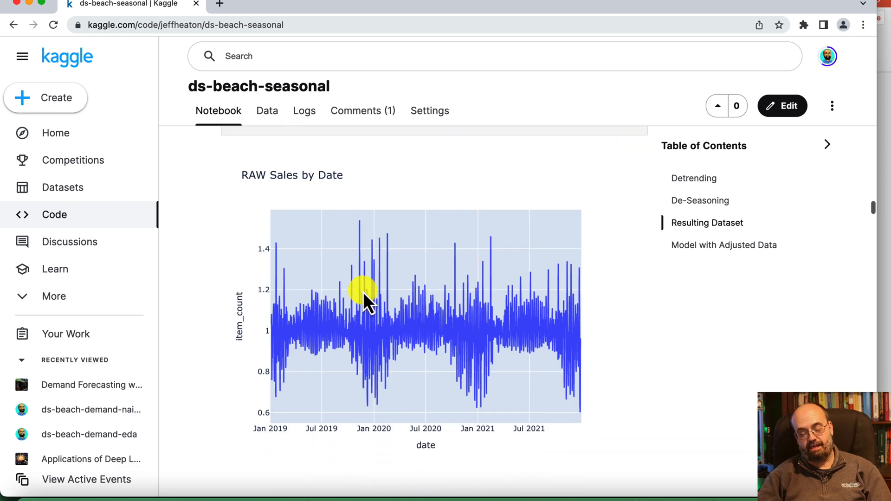
scroll(down, 3)
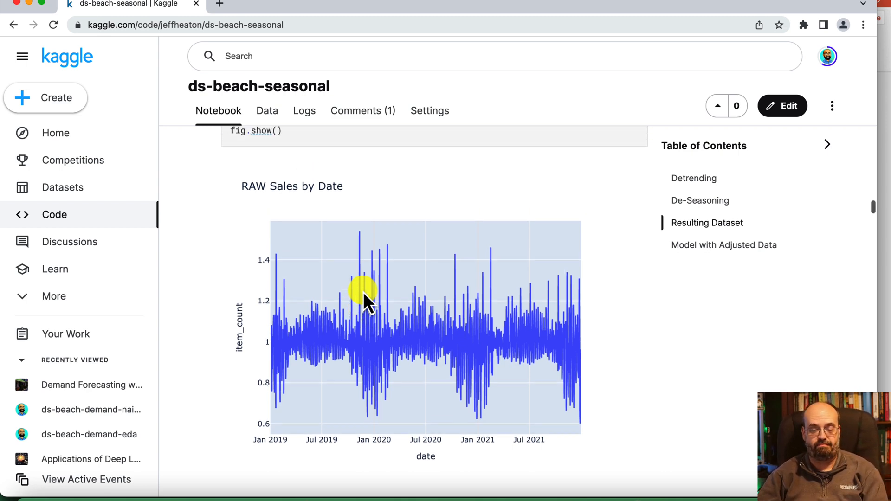
scroll(down, 3)
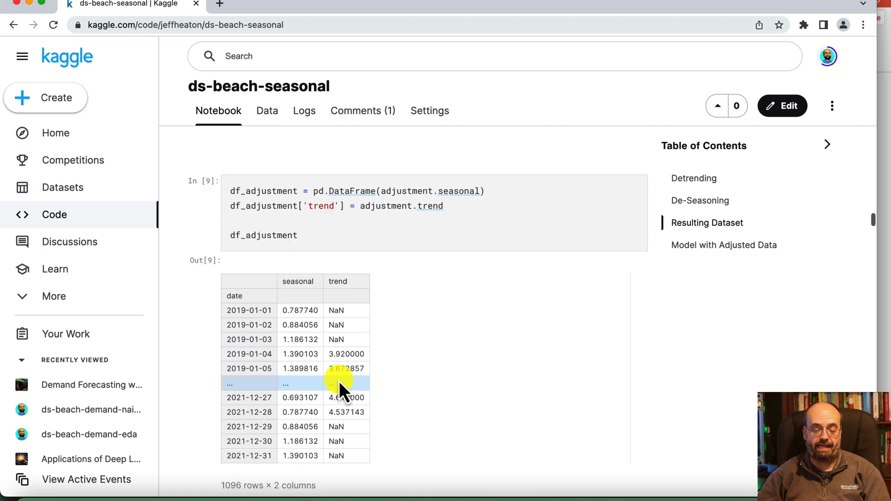
Scroll past the pickle-saving cell through Convert All Items to the series_to_supervised utility code.
scroll(down, 3)
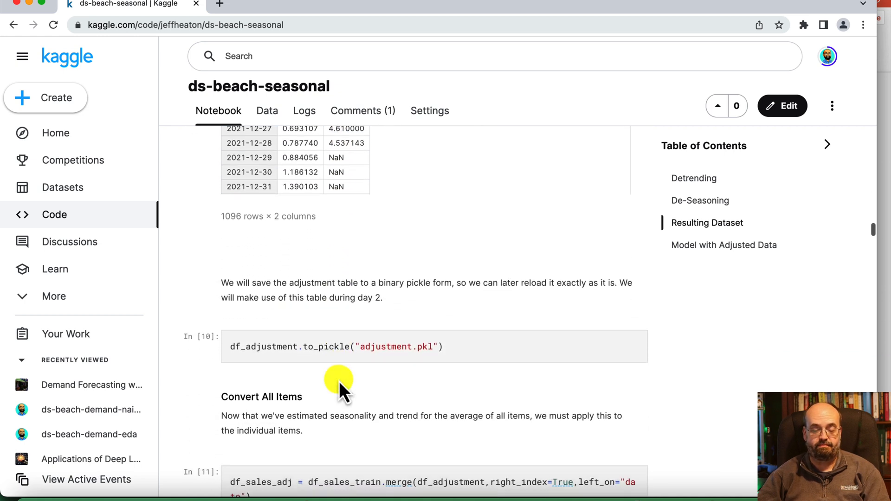
scroll(down, 3)
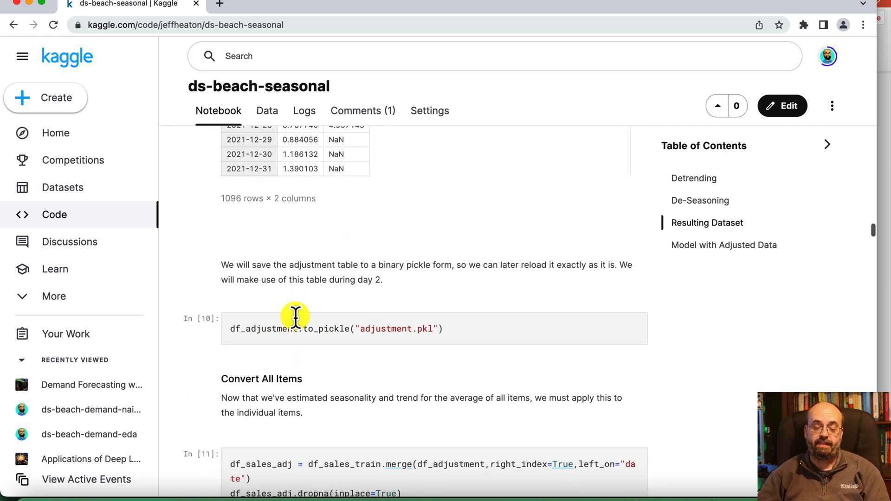
mouse_move(436, 345)
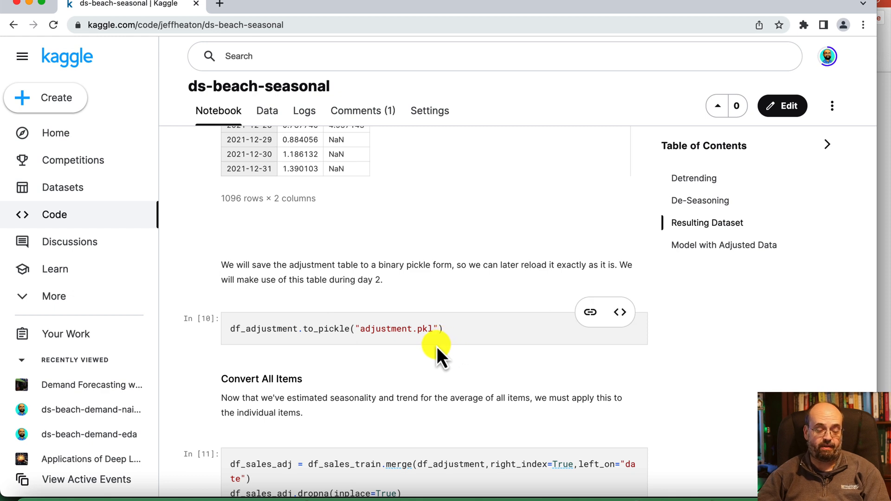
mouse_move(412, 290)
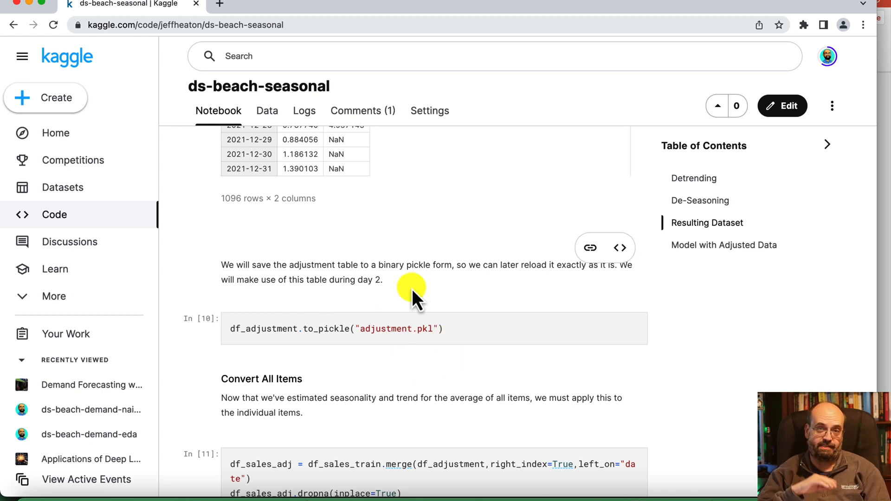
scroll(down, 3)
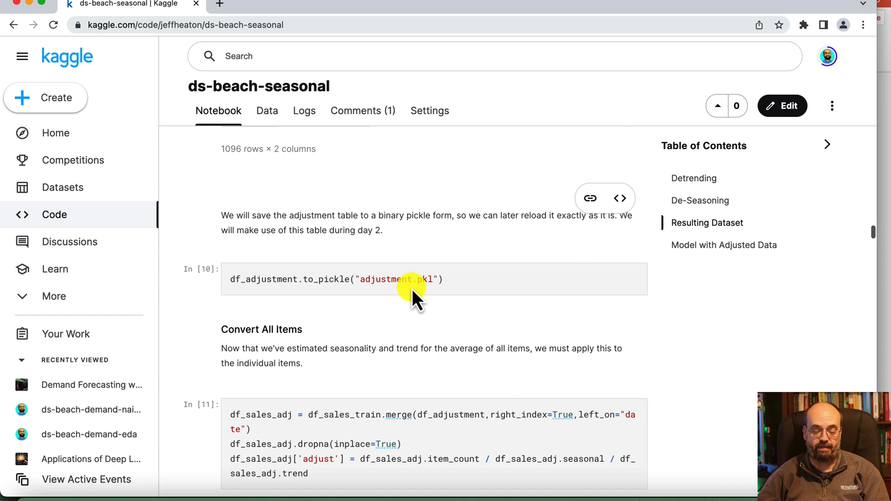
scroll(down, 3)
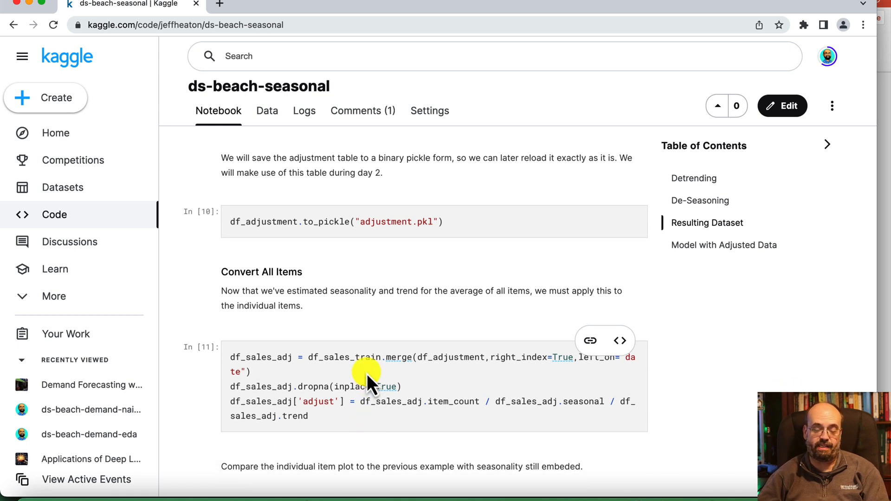
scroll(down, 3)
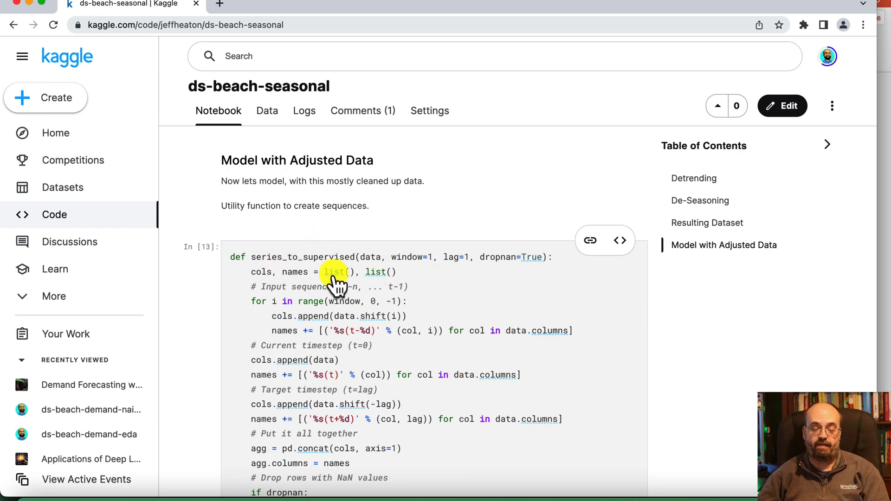
mouse_move(413, 276)
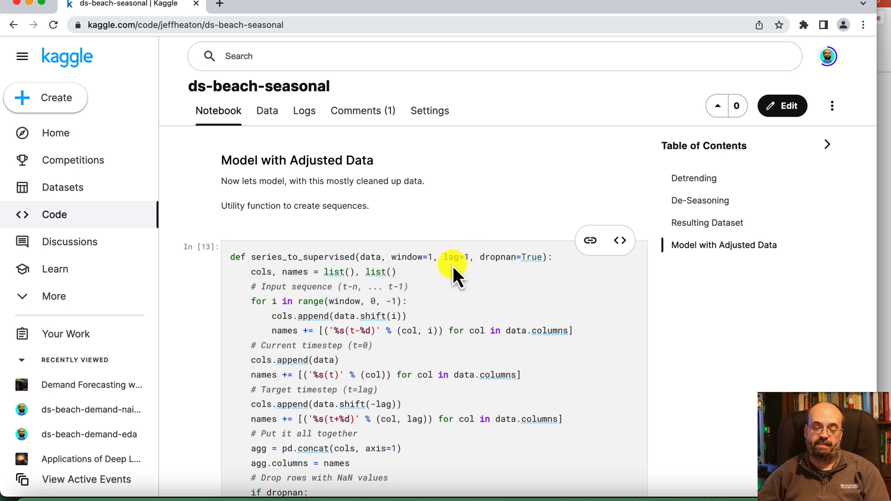
mouse_move(486, 323)
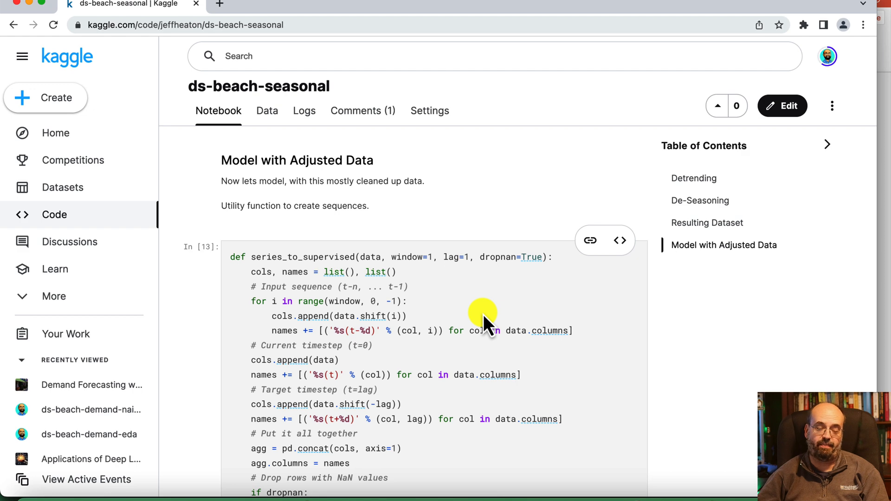
Scroll through Model with Adjusted Data to the table with new dow and doy columns.
scroll(down, 3)
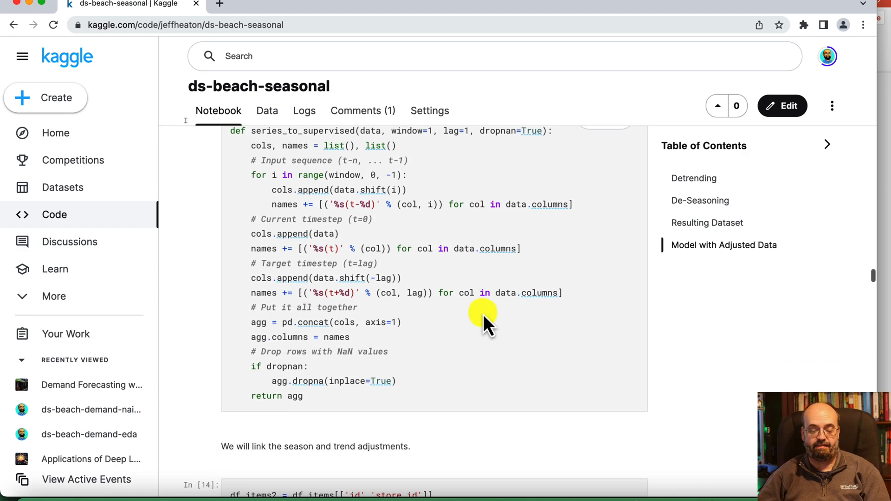
scroll(down, 3)
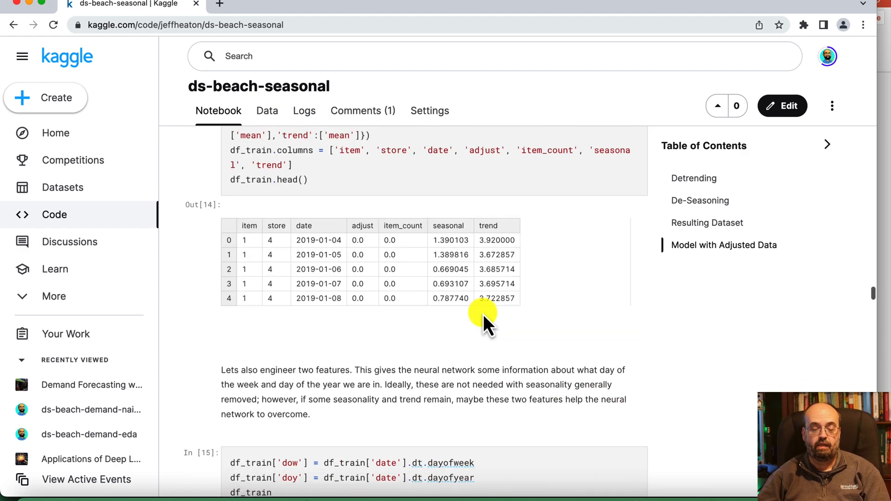
scroll(down, 3)
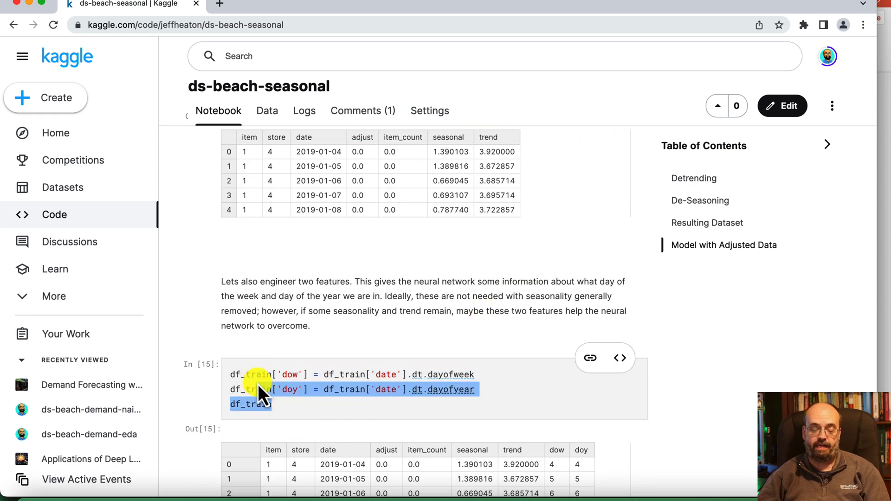
scroll(down, 3)
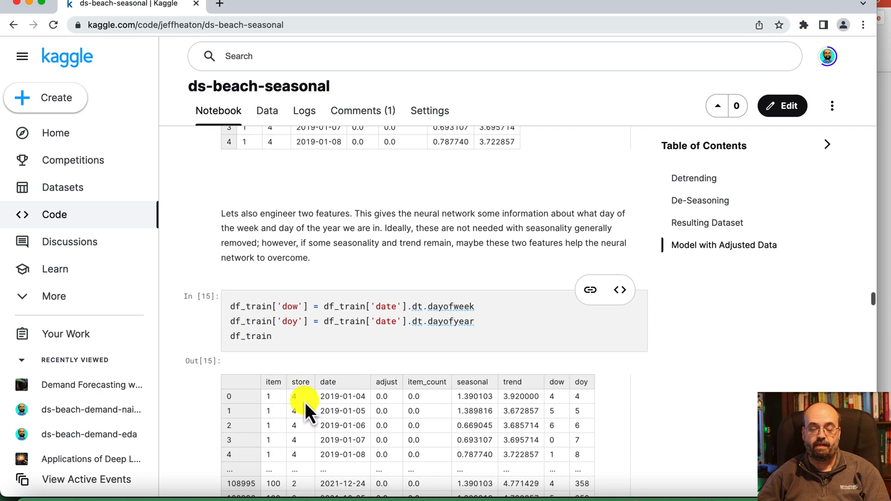
scroll(down, 3)
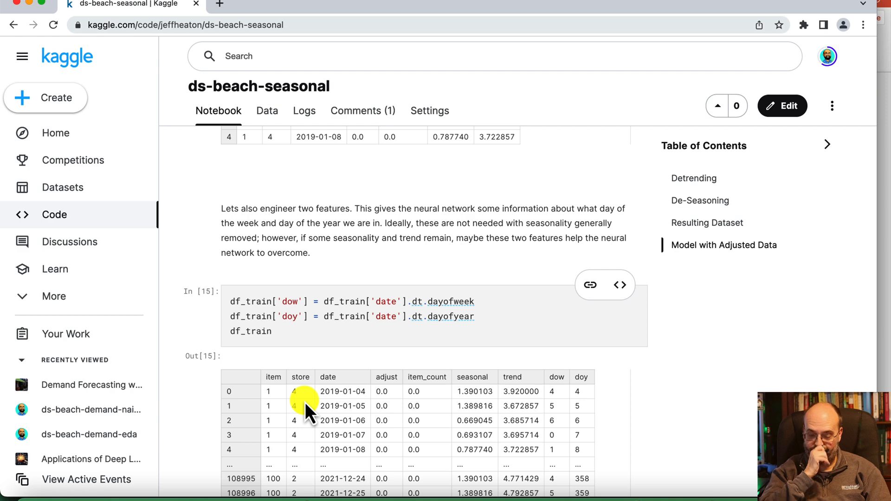
mouse_move(356, 355)
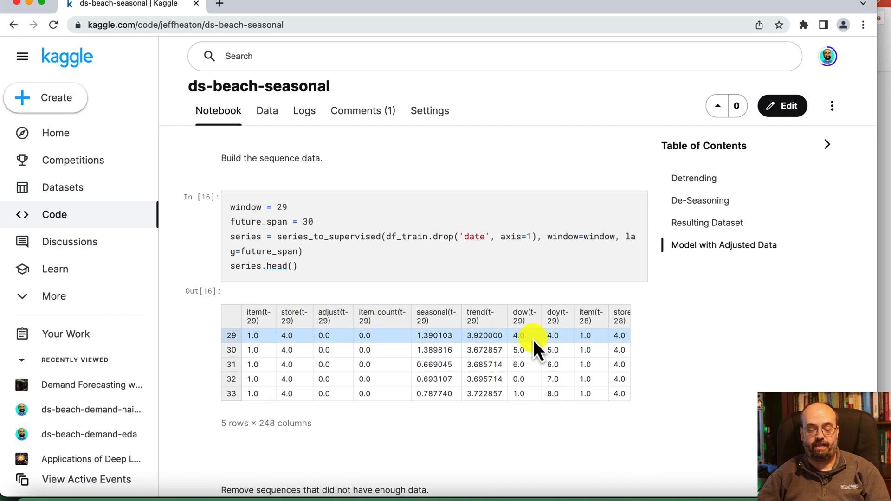
Scroll past cells 16–18 to the Sequential Conv1D, MaxPooling, Dense and Dropout model cell.
scroll(down, 3)
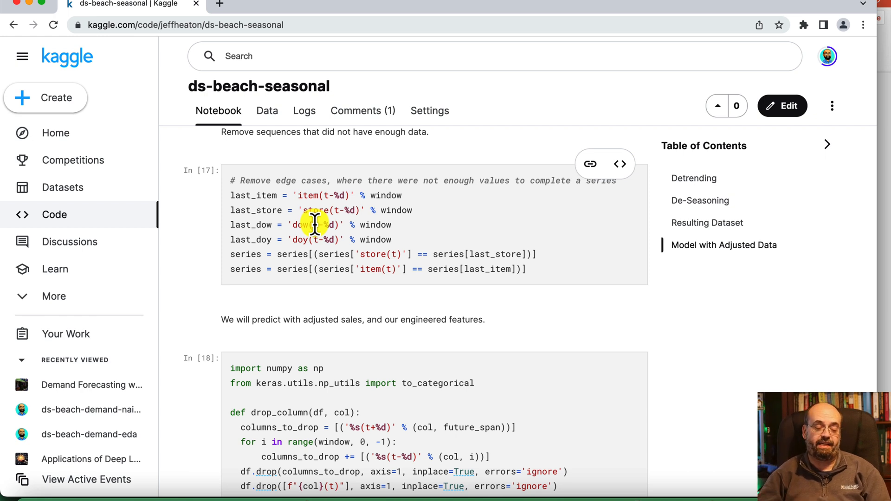
scroll(down, 3)
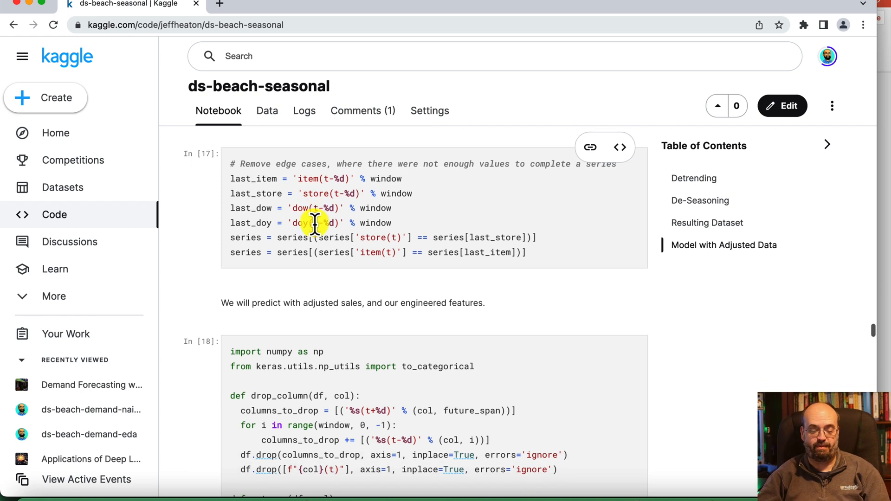
scroll(down, 3)
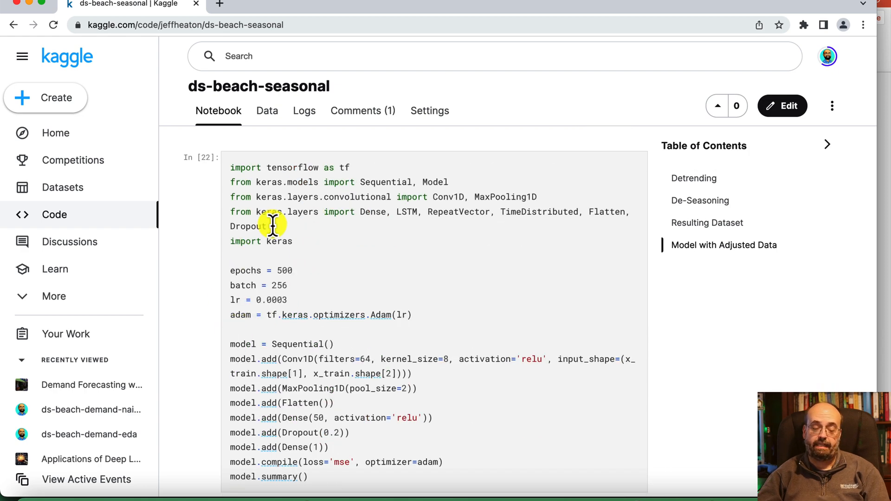
Scroll through the model summary, epoch-14 early stop and loss plot to RMSE 1.45/1.30.
scroll(down, 3)
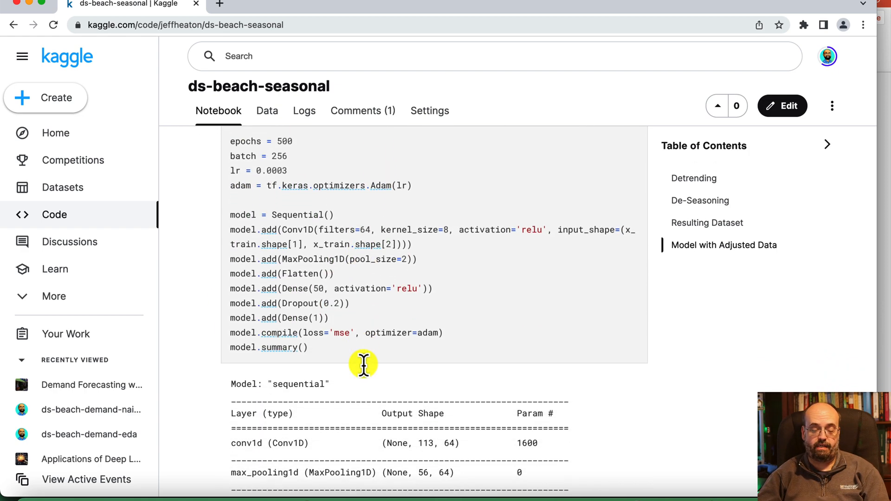
scroll(down, 3)
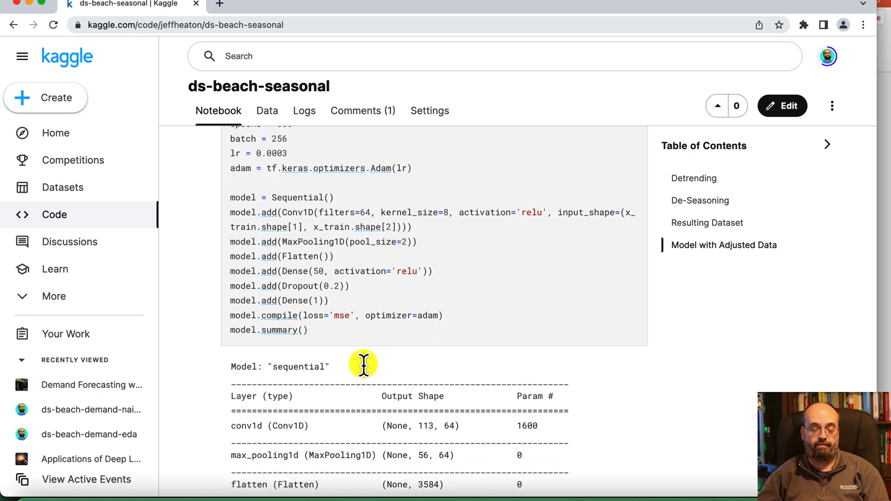
scroll(down, 3)
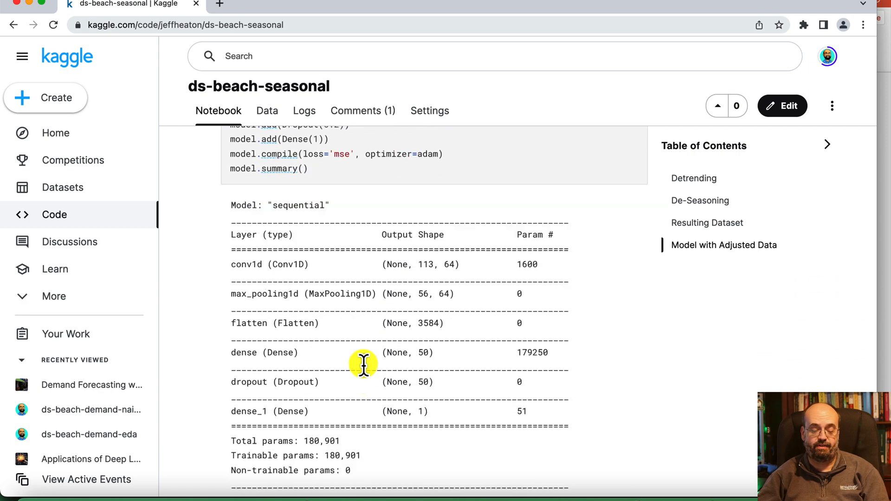
scroll(down, 3)
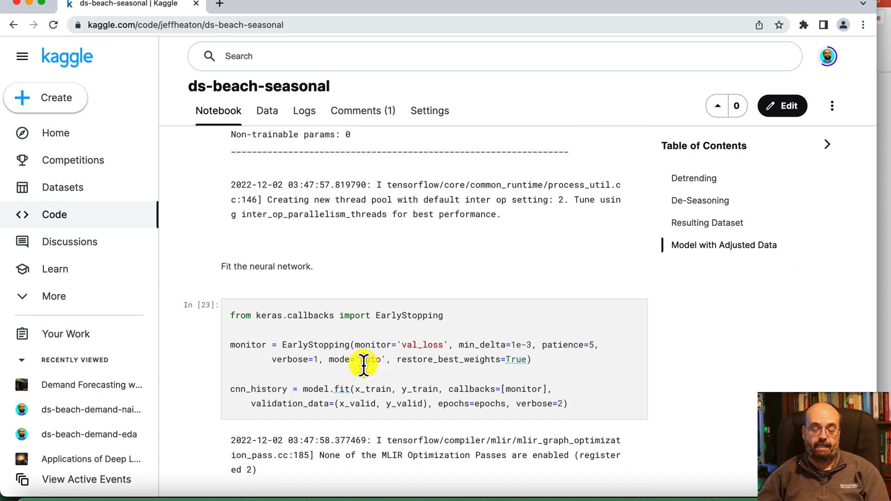
scroll(down, 3)
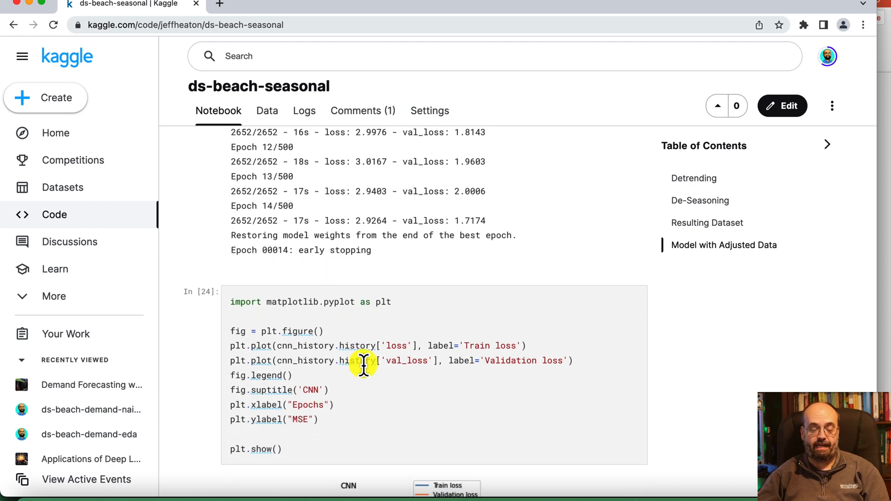
scroll(down, 3)
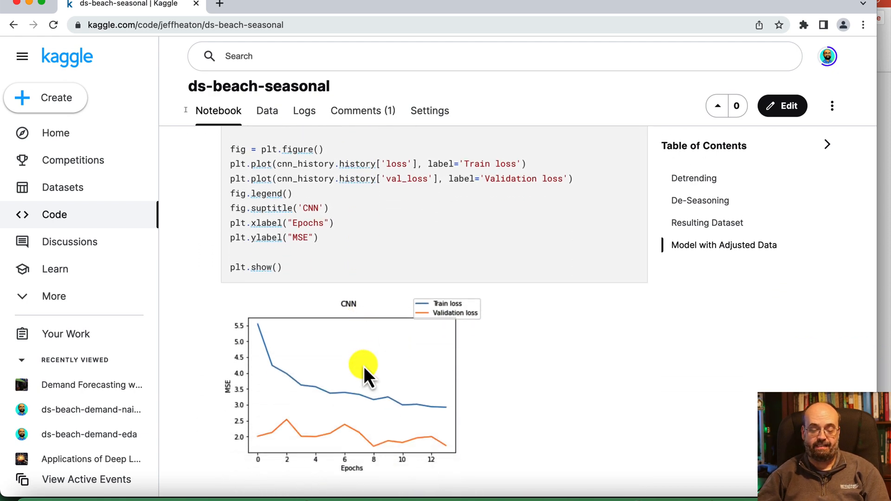
mouse_move(376, 406)
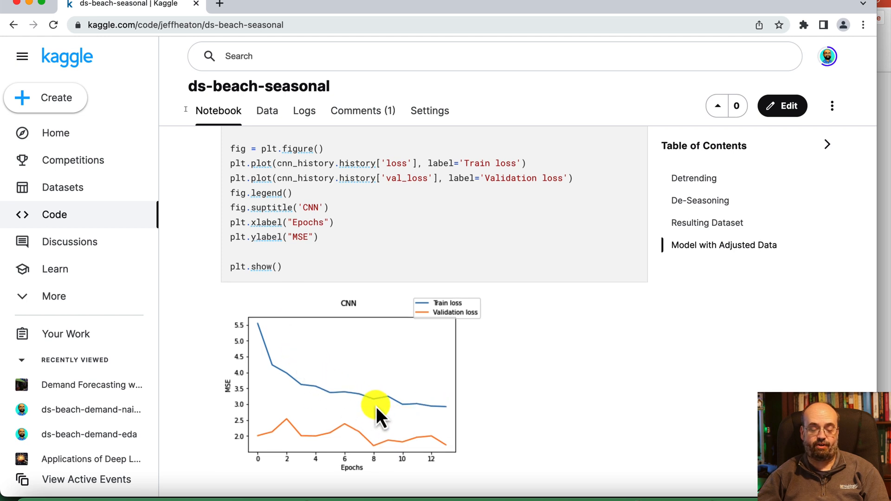
scroll(down, 3)
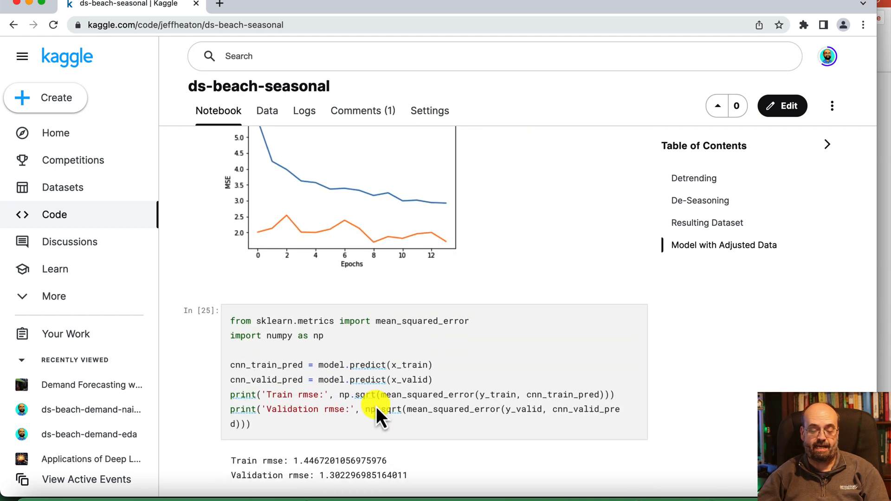
Scroll to cell 26 where rescaled predictions give train/validation RMSE 8.91/8.37.
scroll(down, 3)
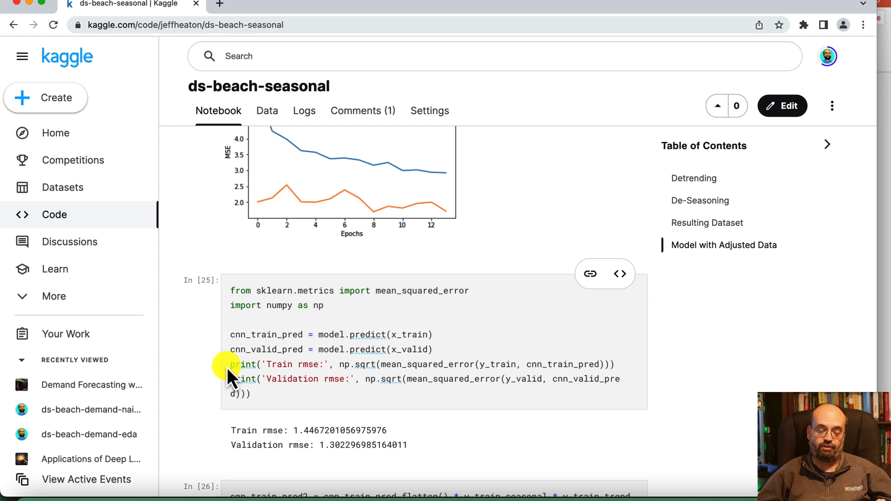
scroll(down, 3)
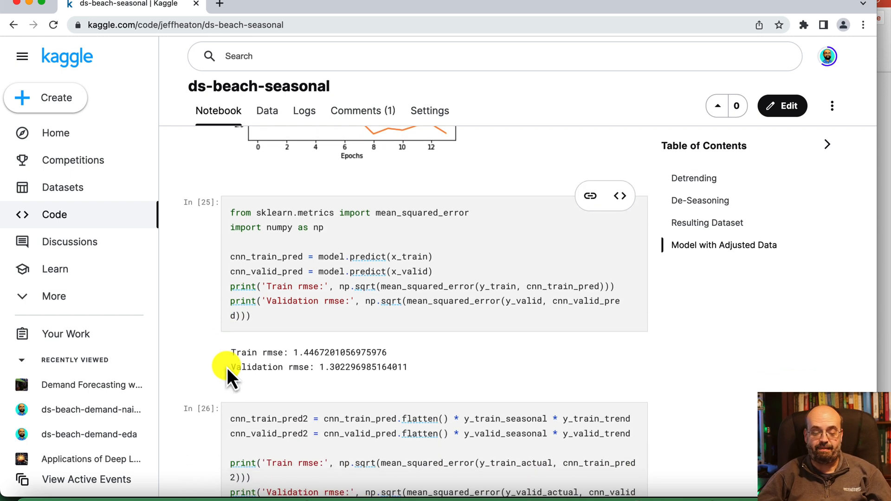
scroll(down, 3)
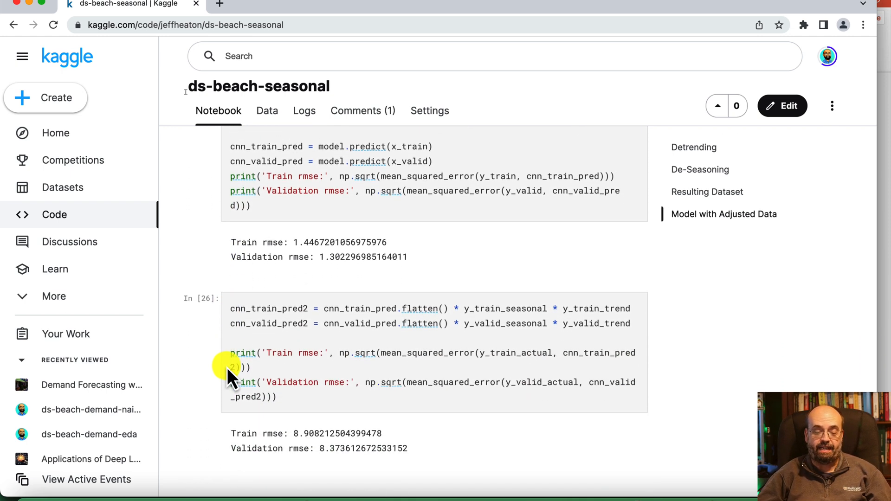
scroll(down, 3)
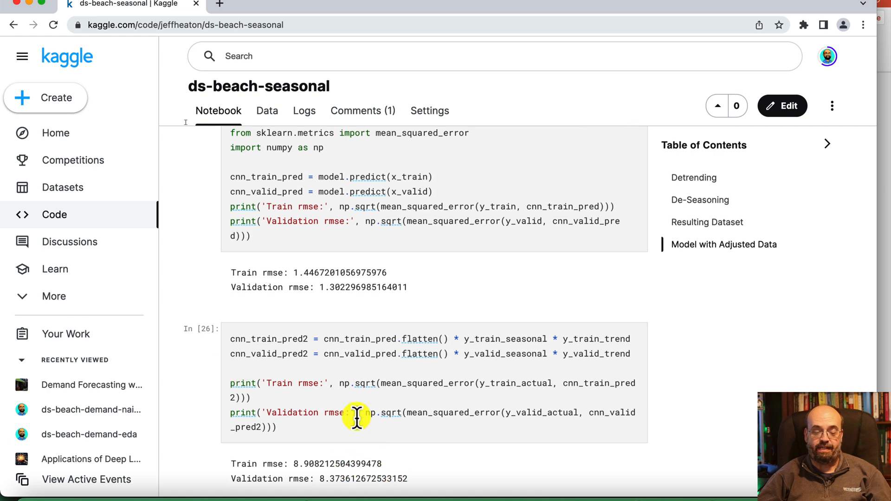
scroll(down, 3)
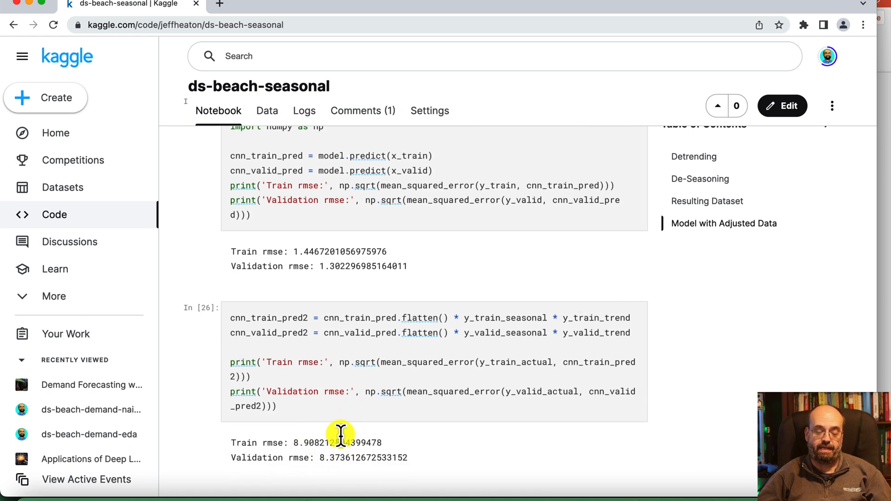